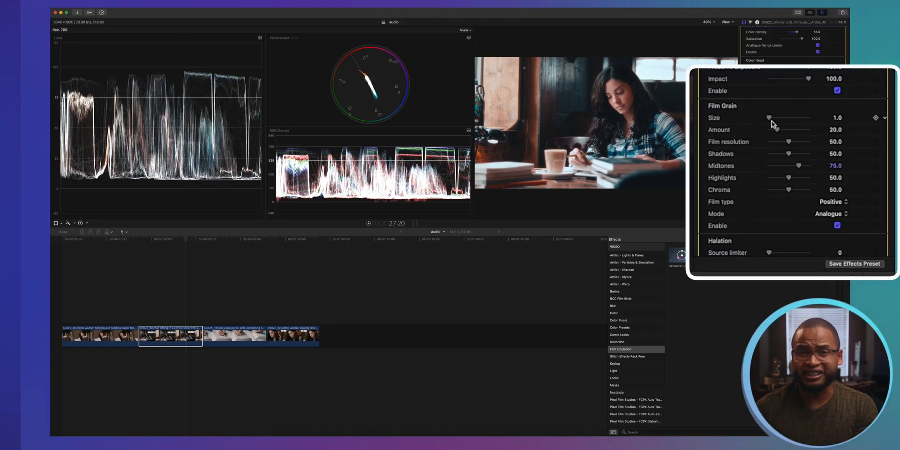
- Reduce the café clip's Dehancer Pro Film Grain Amount from 20 to 9
left_click_drag(790, 130, 773, 130)
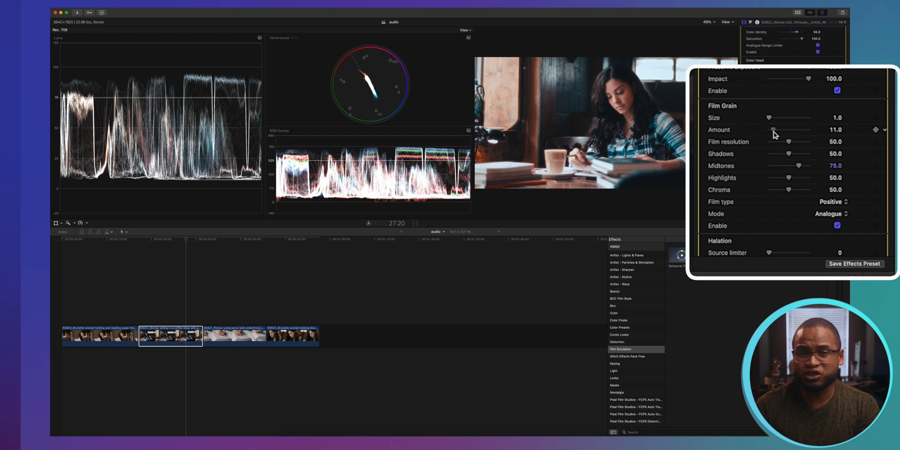
left_click_drag(789, 130, 775, 130)
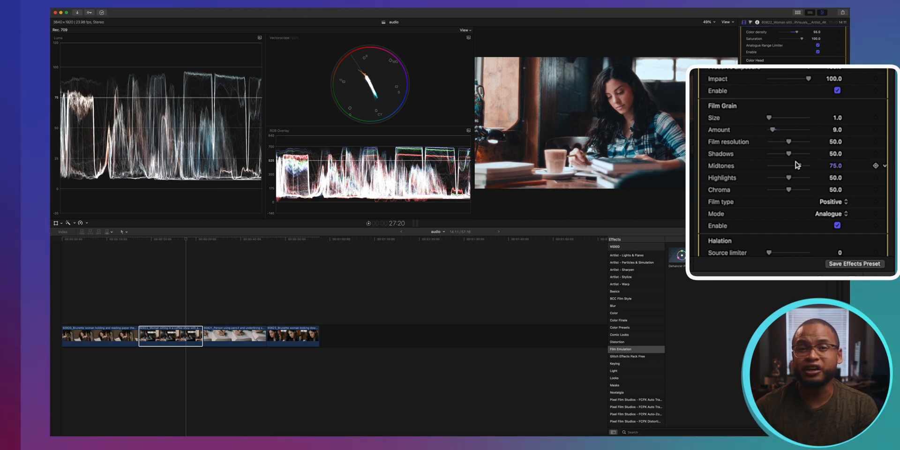
scroll("down", 3)
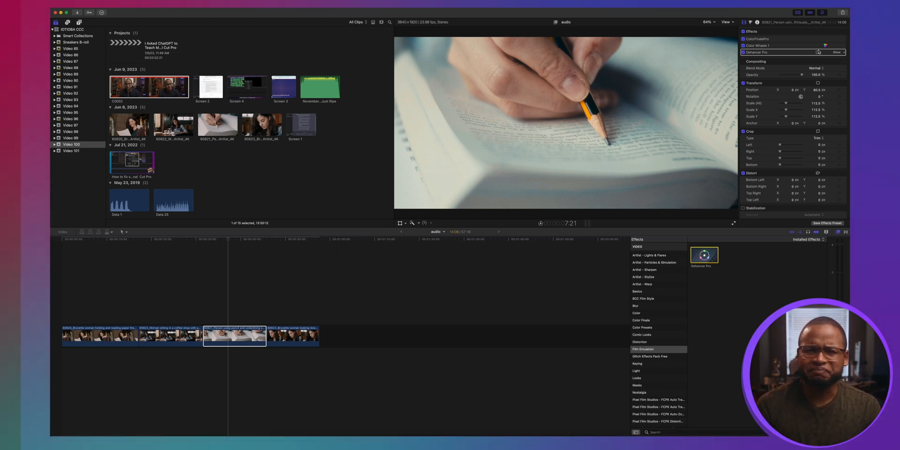
- Set pencil clip input to Sony FX3, S-Log3 S-Gamut3.Cine ISO 640, slightly darker exposure compensation
left_click(836, 52)
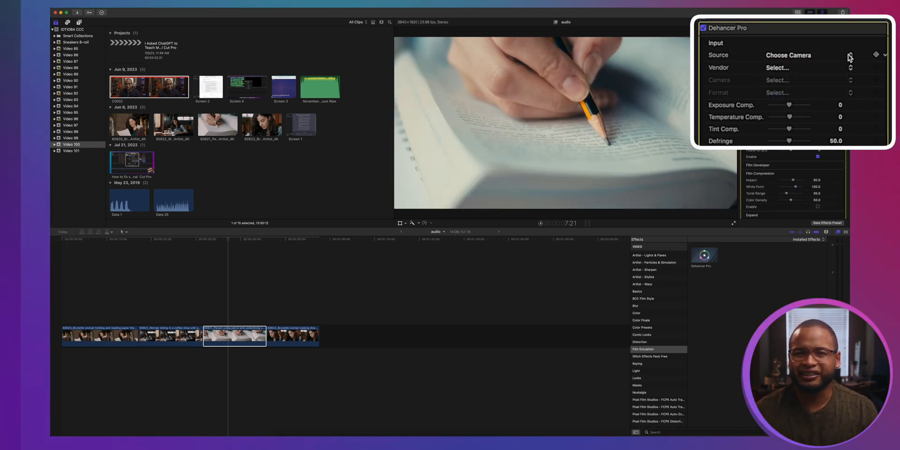
left_click(777, 67)
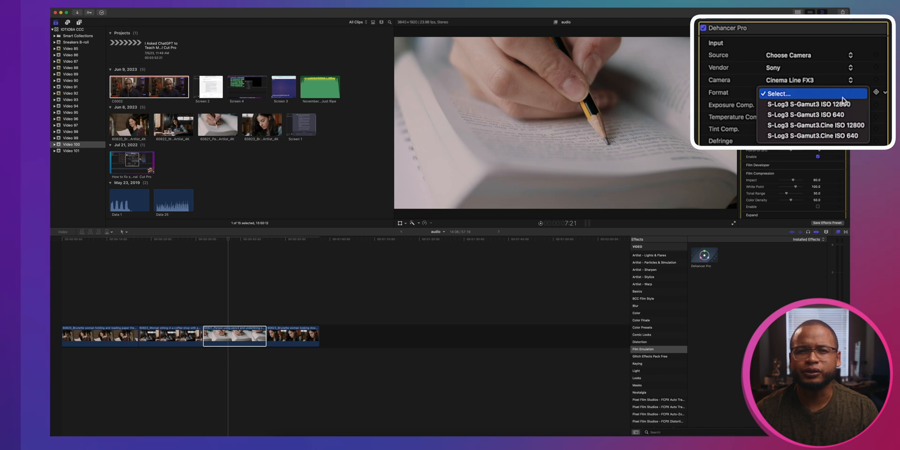
mouse_move(814, 115)
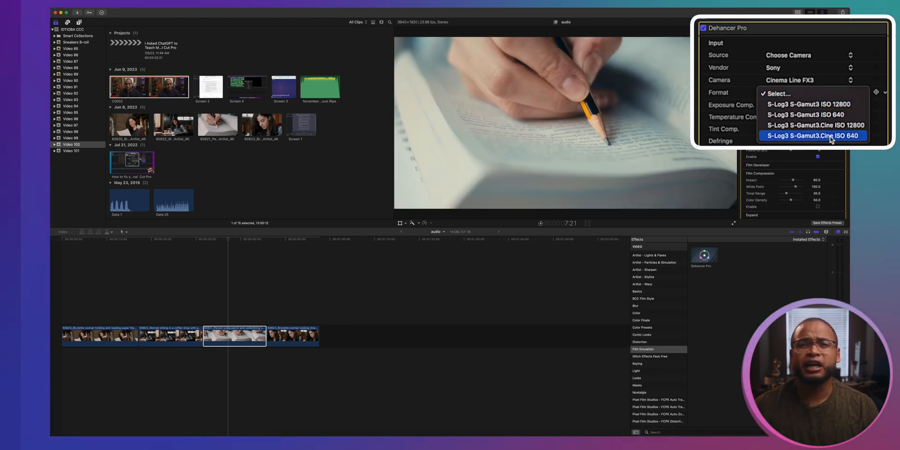
left_click(811, 135)
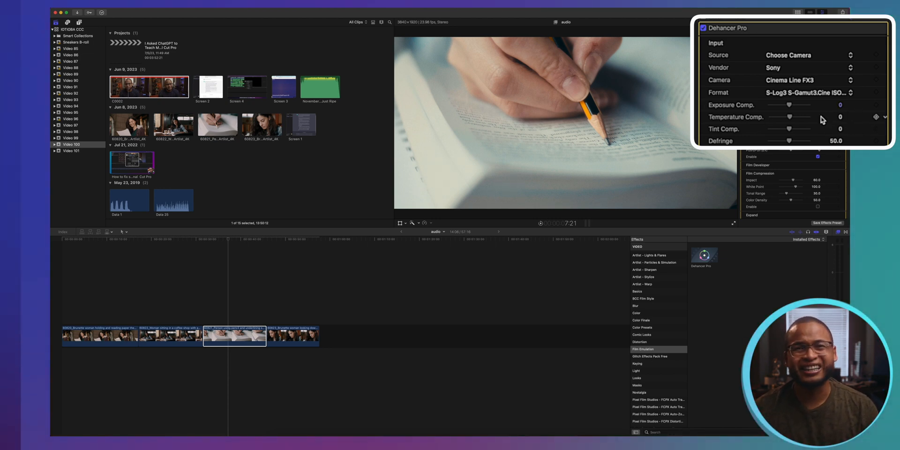
mouse_move(810, 131)
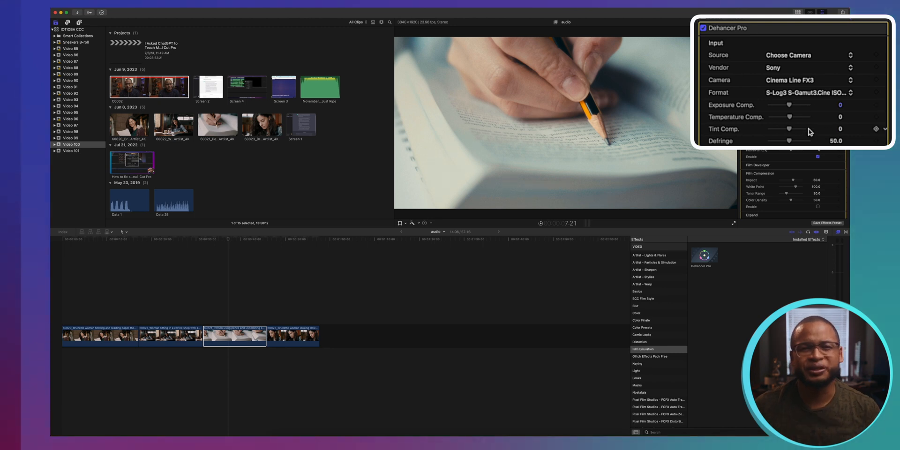
left_click(789, 80)
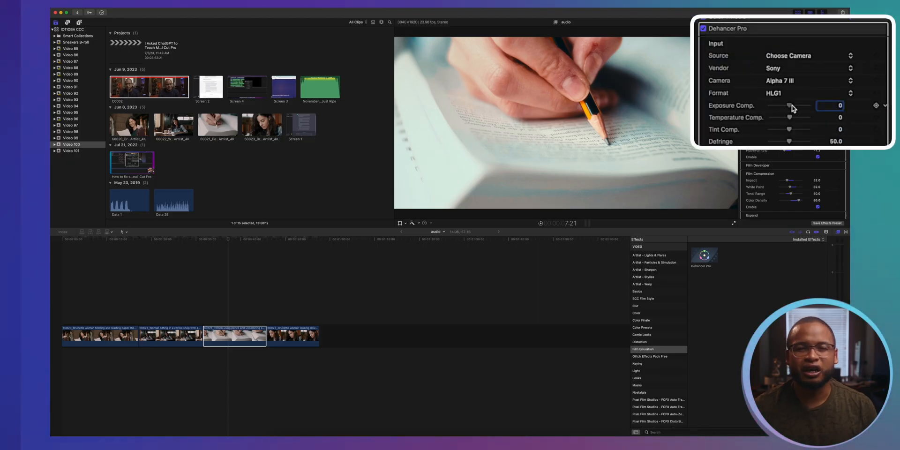
left_click_drag(791, 105, 785, 106)
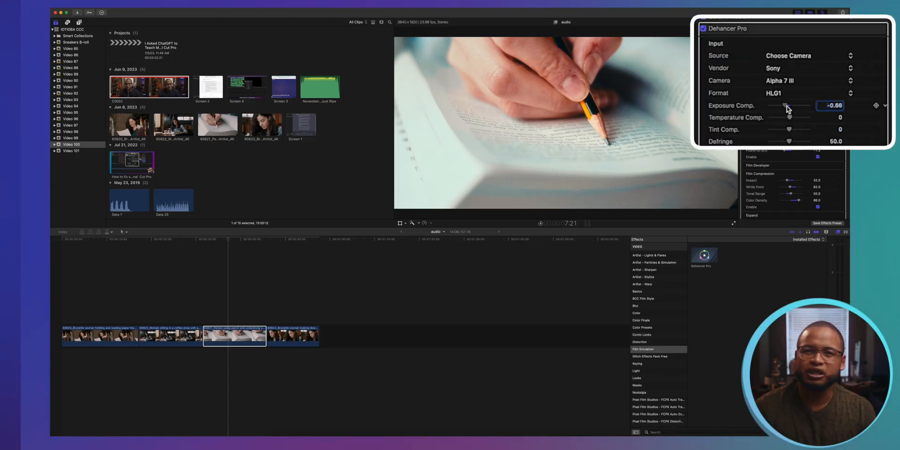
left_click(792, 80)
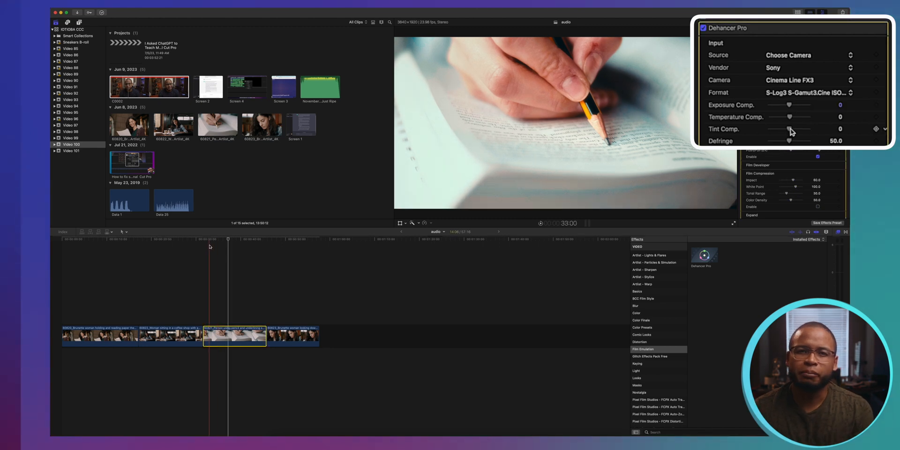
- Cool the pencil clip: temperature -26, tint -27, defringe 0
left_click_drag(790, 128, 777, 128)
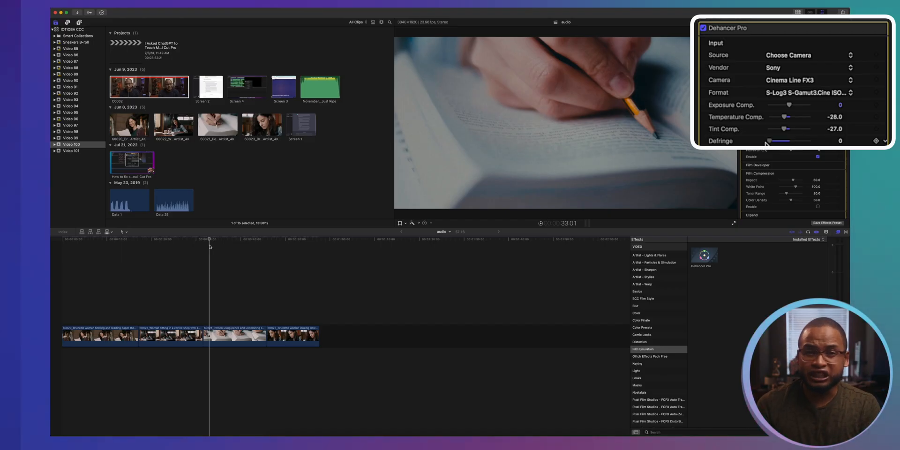
left_click_drag(766, 140, 803, 140)
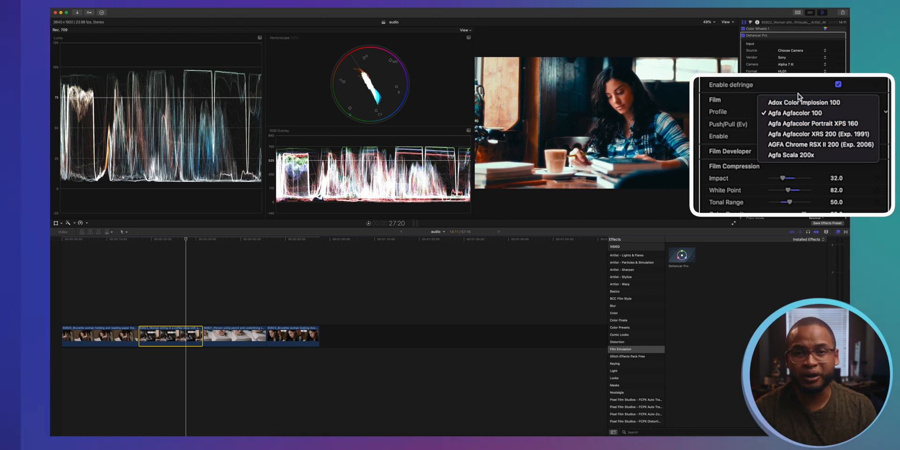
- Keep Agfa Agfacolor 100 and push the film exposure up to 1.84 EV
left_click(797, 112)
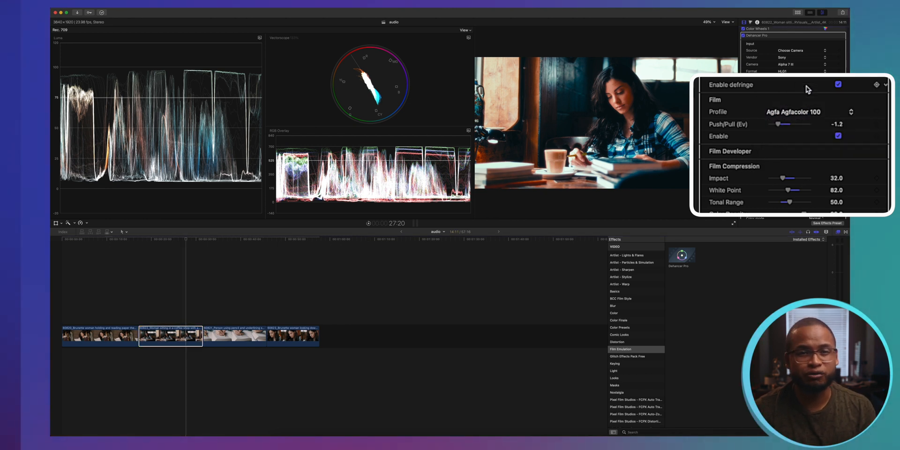
mouse_move(848, 137)
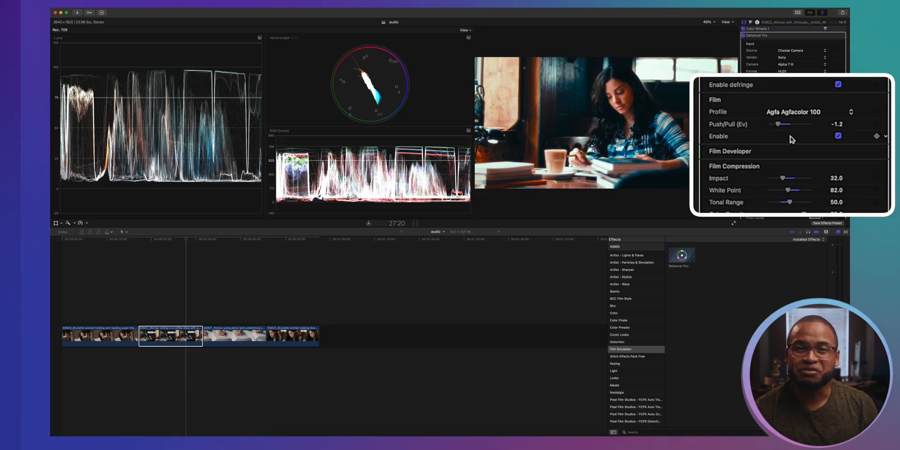
left_click_drag(775, 124, 786, 123)
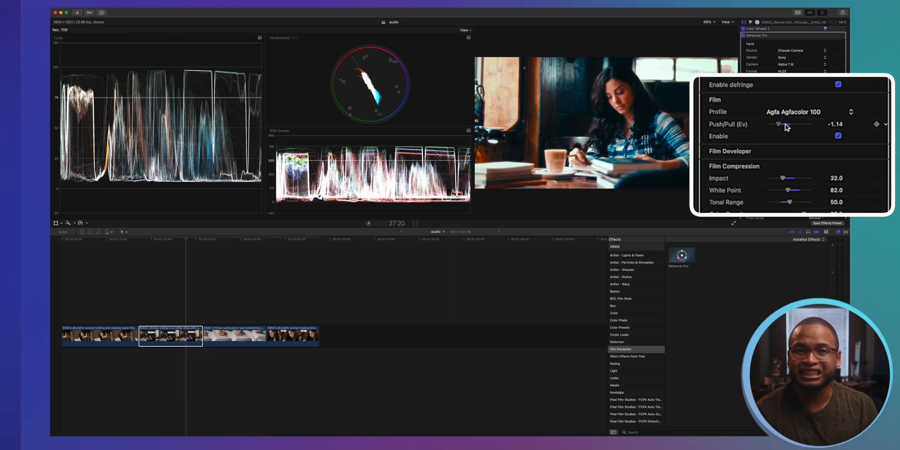
left_click_drag(784, 125, 795, 124)
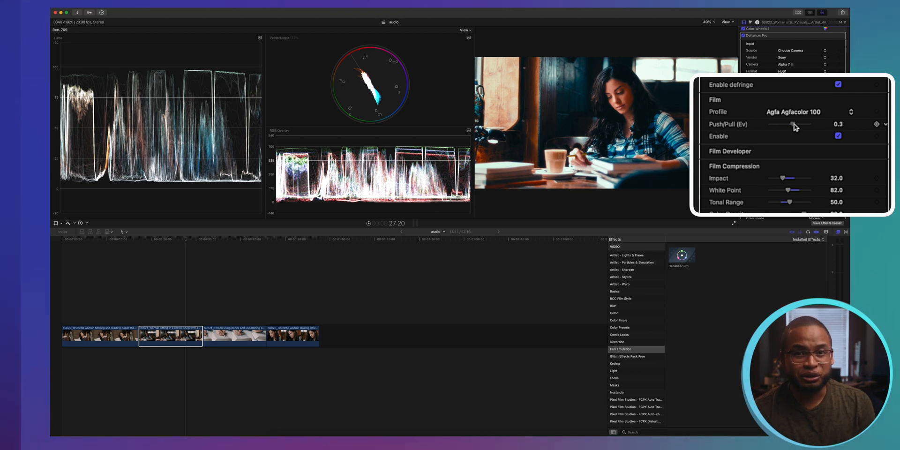
left_click_drag(789, 124, 802, 124)
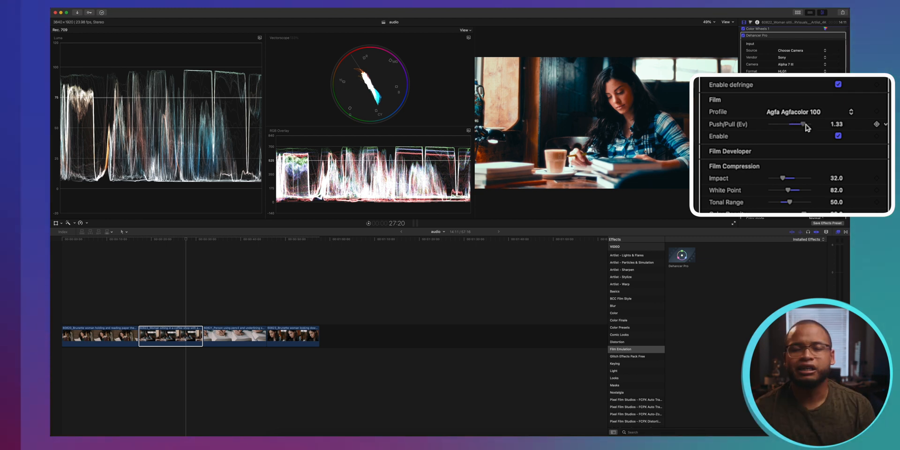
left_click_drag(802, 124, 809, 124)
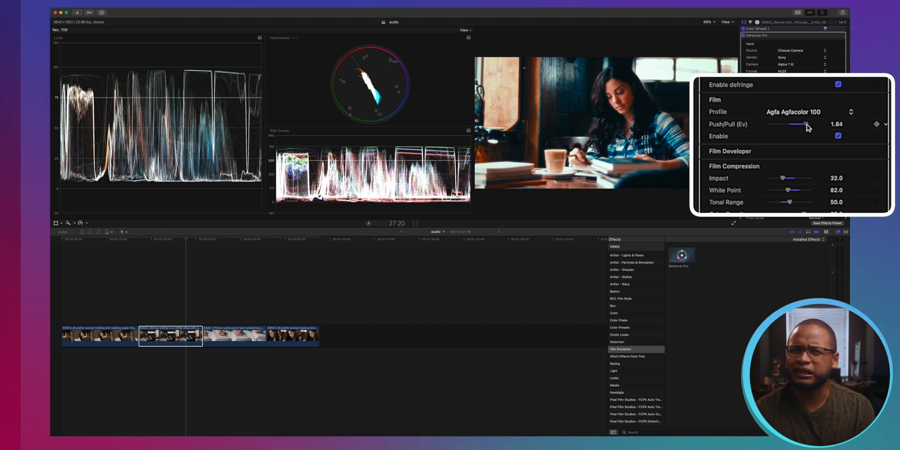
- Pull the push/pull exposure back from 1.58 to about -0.67 EV
left_click_drag(798, 124, 792, 124)
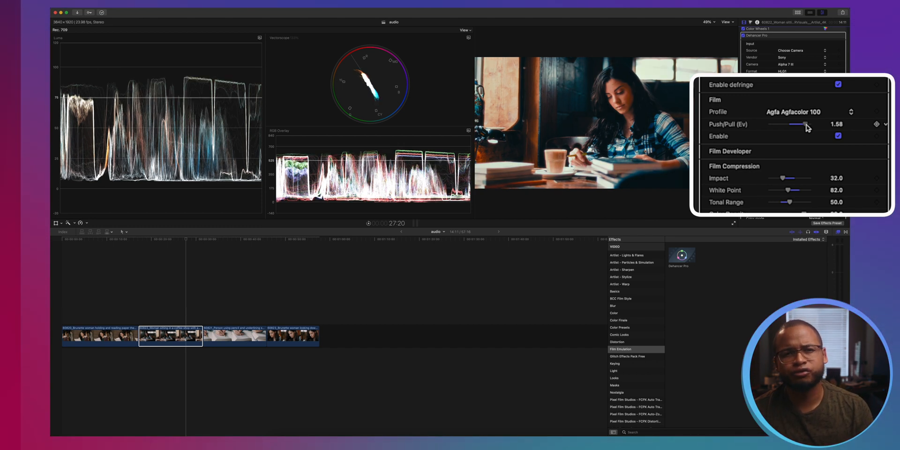
left_click_drag(800, 123, 797, 123)
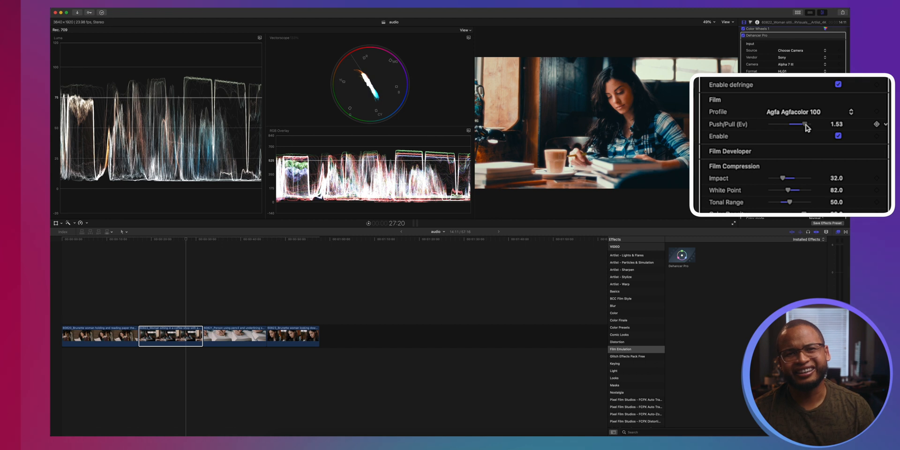
left_click_drag(798, 124, 797, 124)
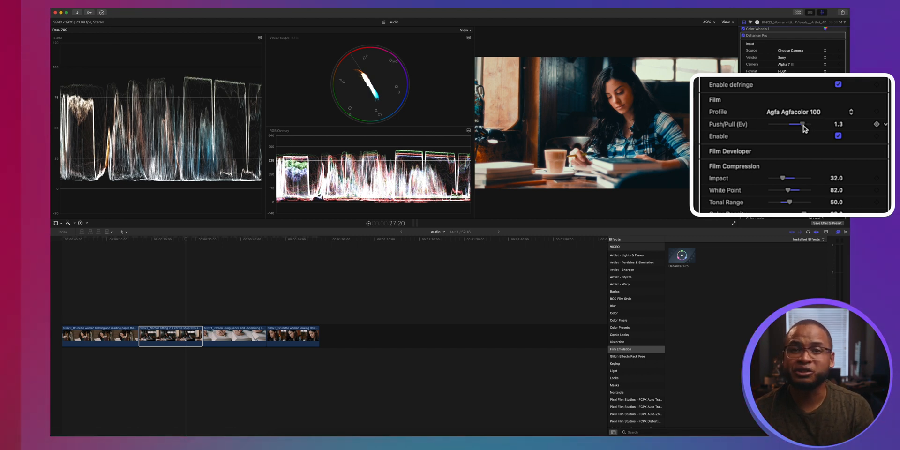
left_click_drag(795, 124, 785, 124)
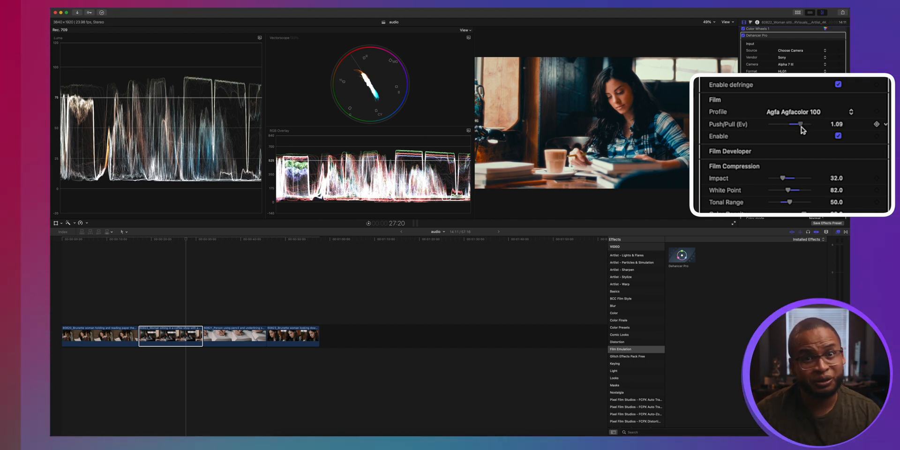
left_click_drag(802, 124, 794, 123)
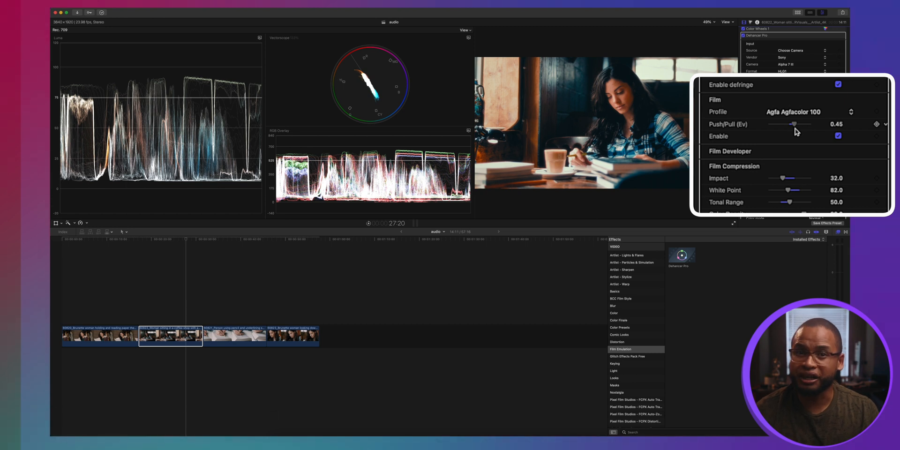
left_click_drag(796, 124, 786, 124)
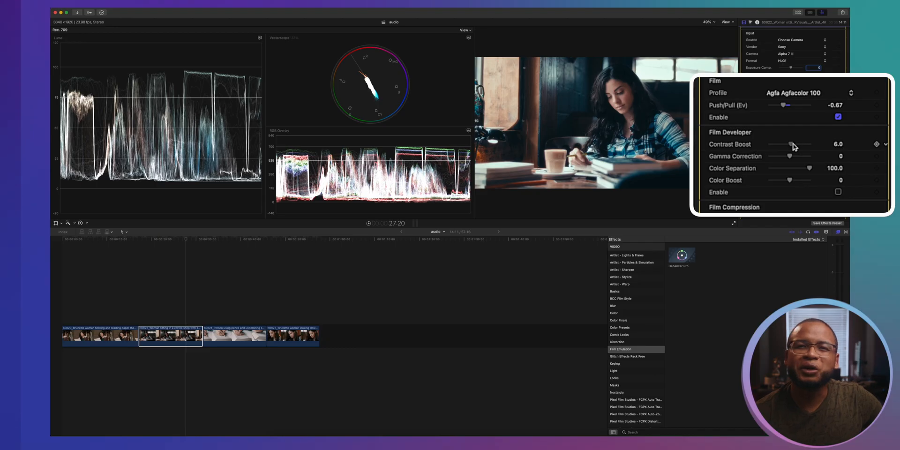
mouse_move(794, 159)
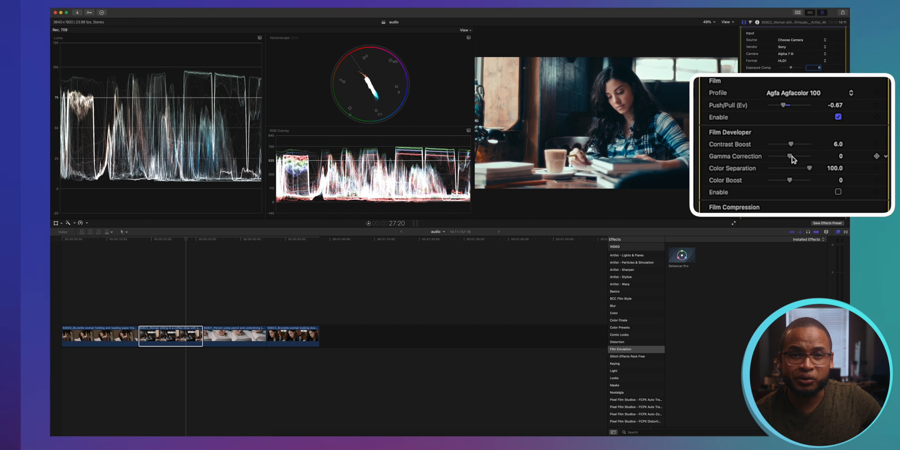
- Raise Film Developer Gamma Correction and Color Boost both to 4.0
left_click_drag(783, 156, 795, 156)
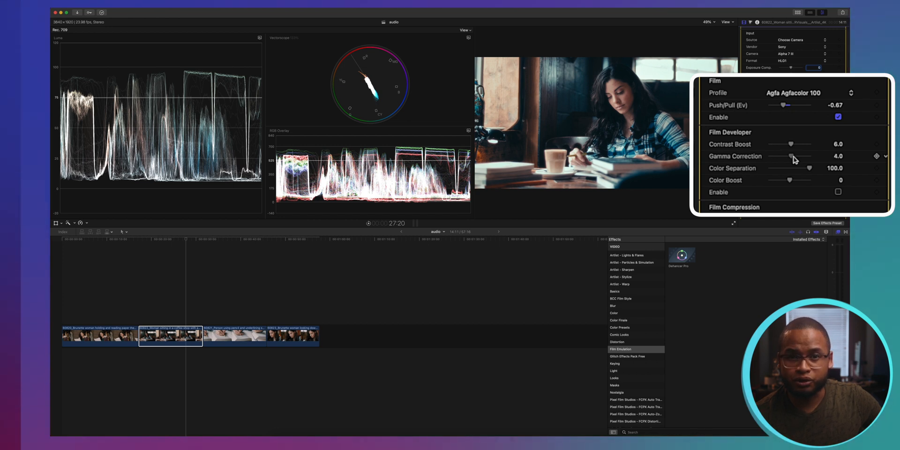
mouse_move(794, 185)
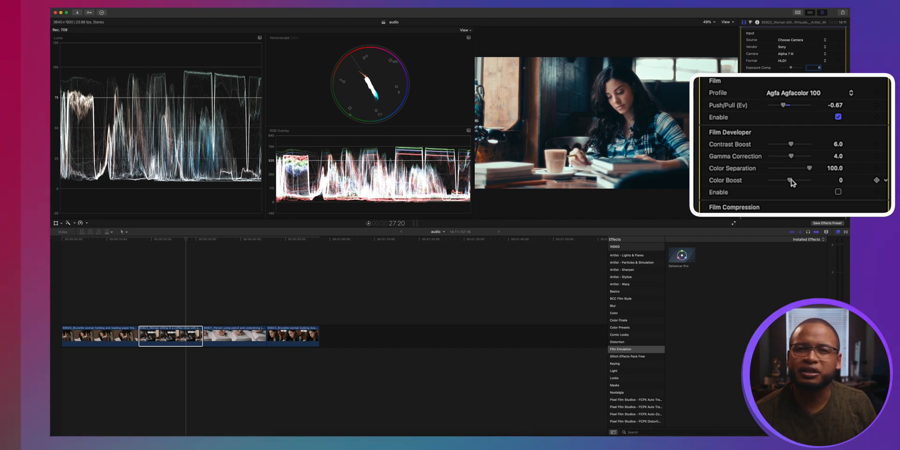
left_click_drag(789, 179, 796, 179)
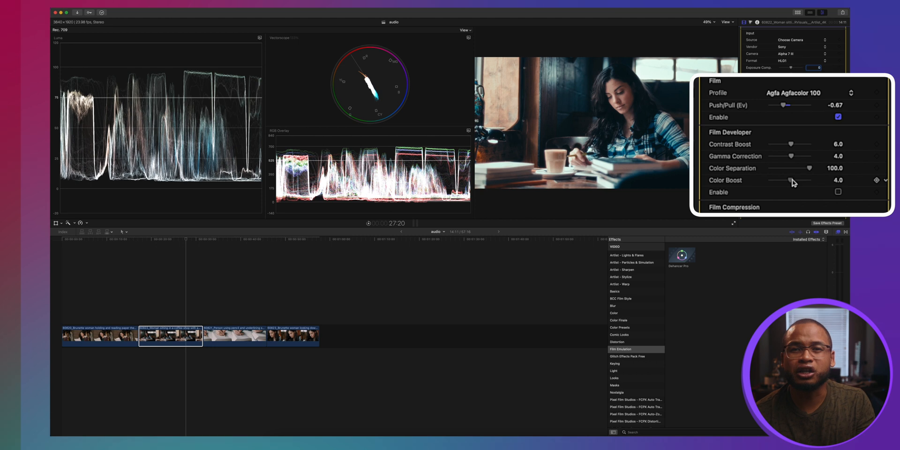
left_click_drag(789, 180, 809, 179)
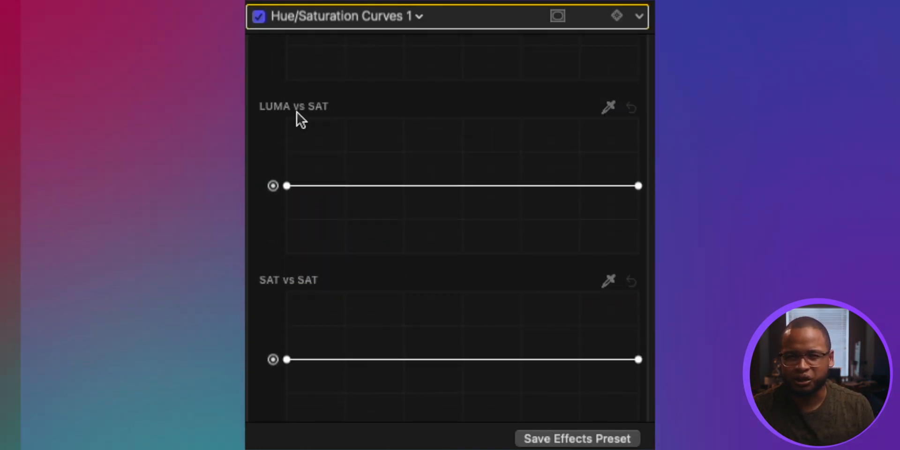
- Pull saturation down in the deepest shadows on the Luma vs Sat curve
left_click_drag(286, 186, 286, 253)
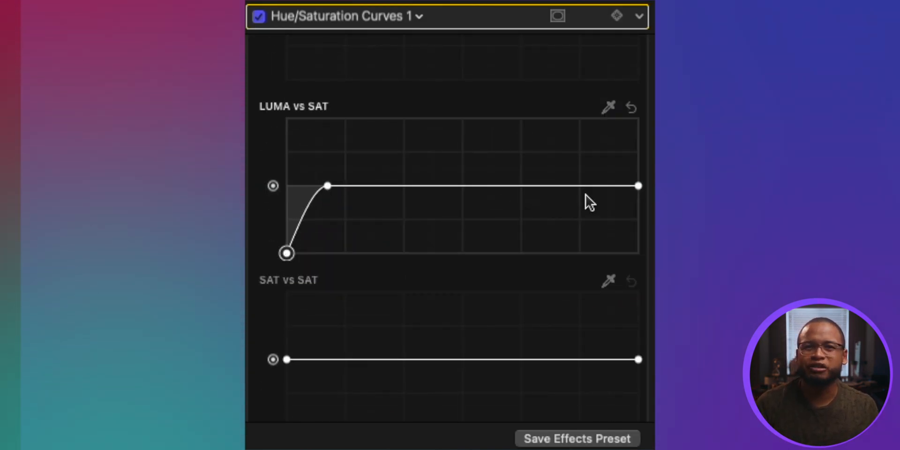
left_click_drag(639, 185, 639, 253)
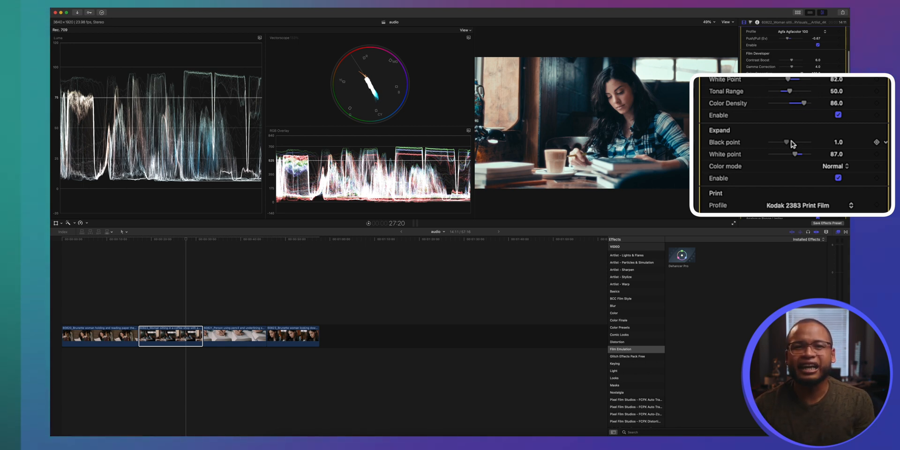
- Settle the Expand black point at -2 and pick the Expand colour mode
left_click_drag(784, 142, 797, 141)
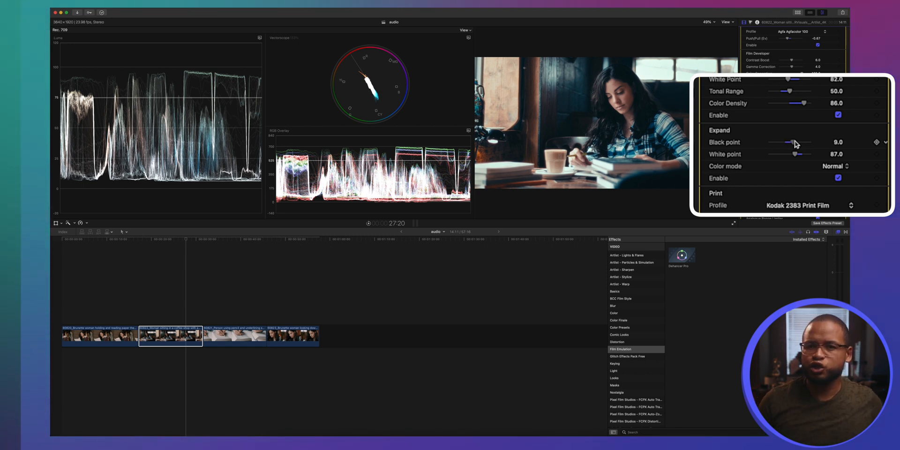
left_click_drag(792, 141, 810, 142)
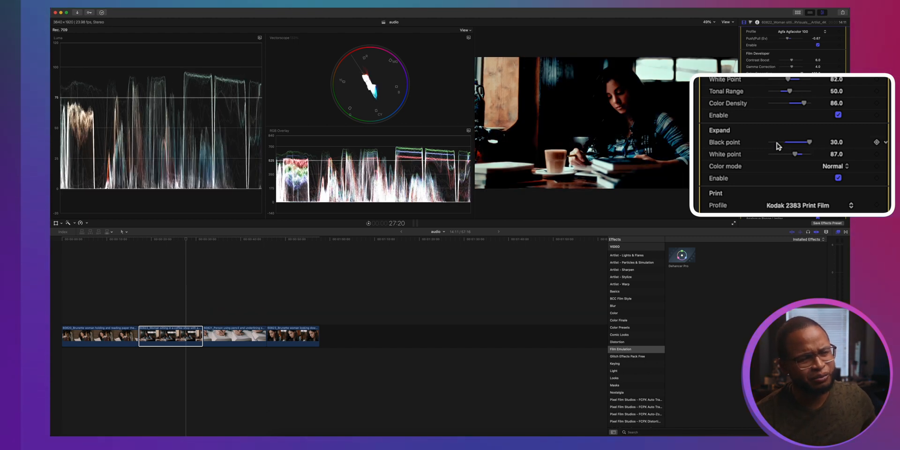
left_click_drag(809, 141, 776, 142)
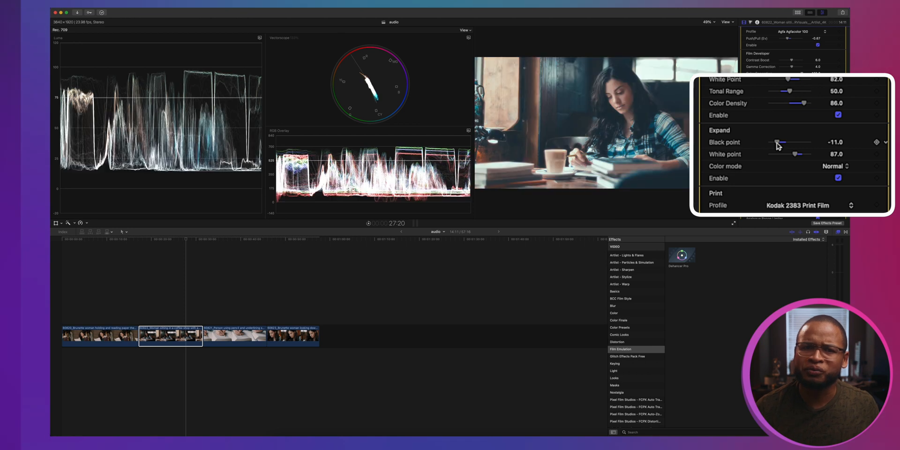
left_click_drag(776, 143, 784, 143)
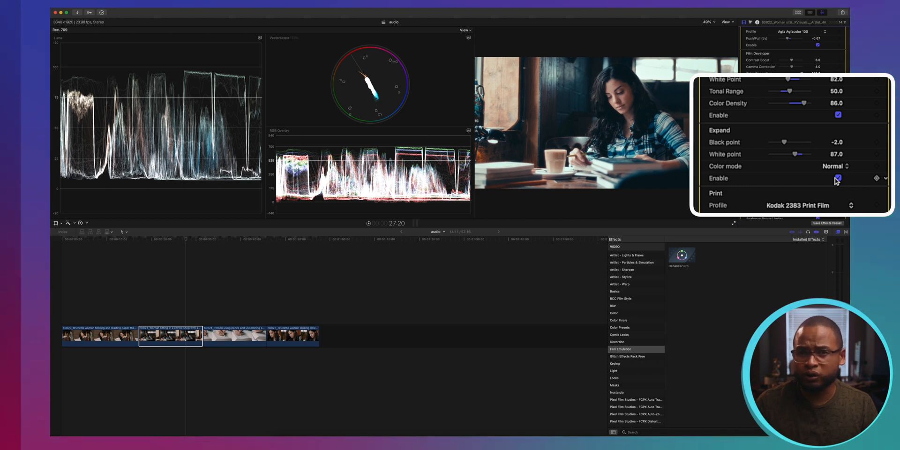
left_click(835, 166)
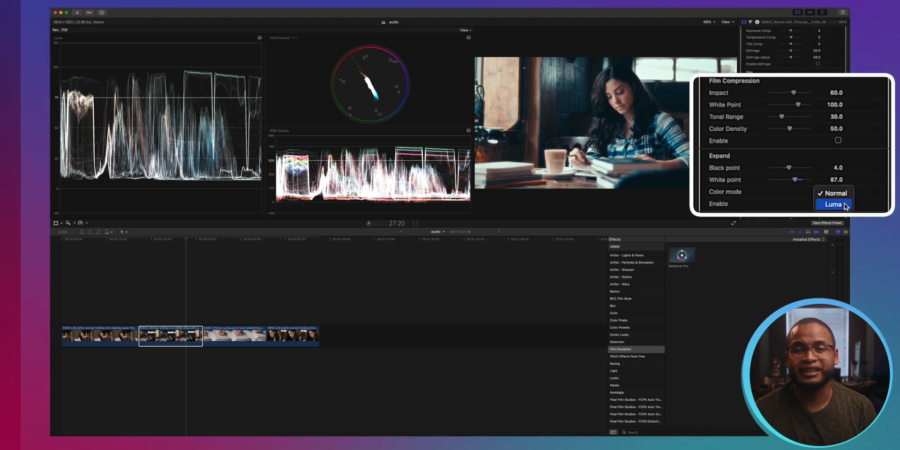
left_click(838, 205)
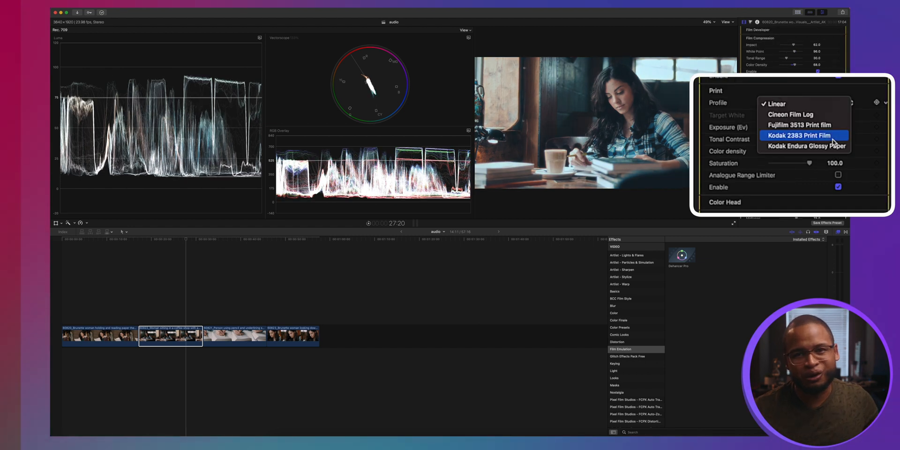
- Use the Kodak 2383 Print Film profile with print exposure 0.76 EV
left_click(802, 135)
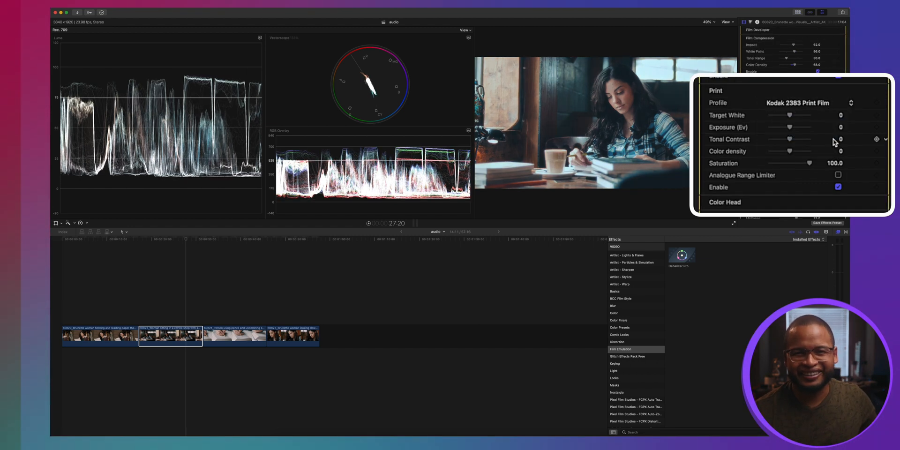
left_click_drag(789, 128, 797, 127)
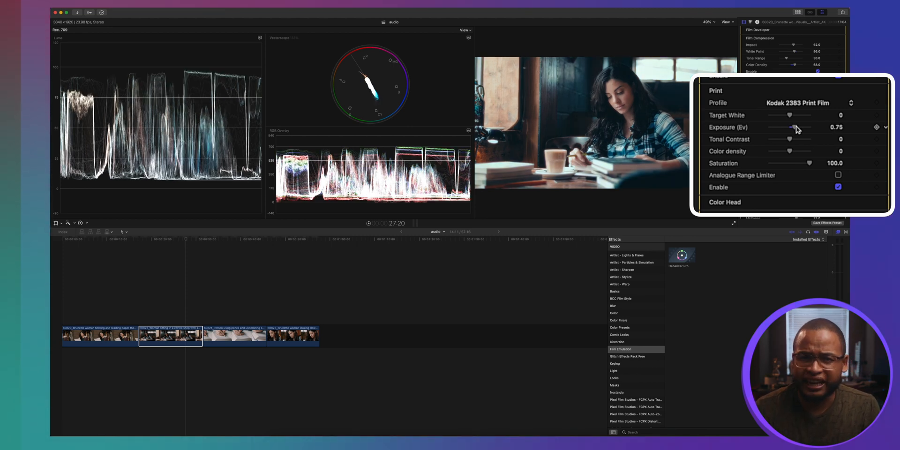
left_click_drag(791, 128, 793, 128)
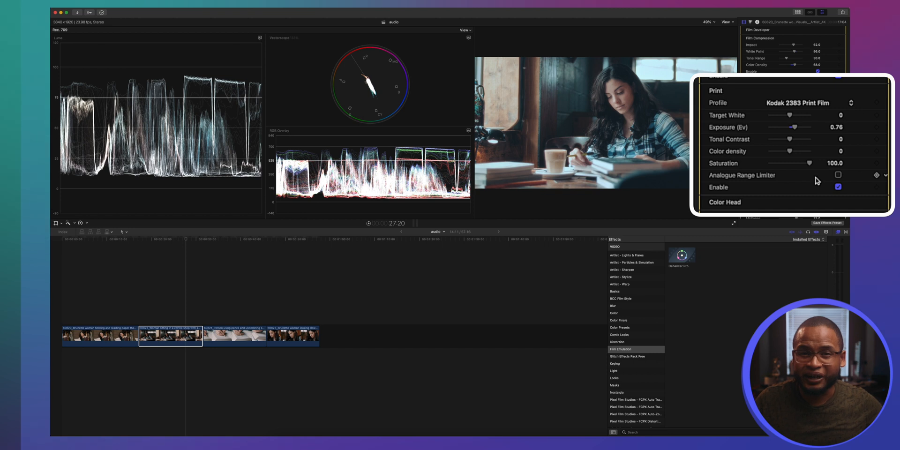
- Set the print colour density to 24 after trying values up to 40
left_click_drag(789, 151, 796, 151)
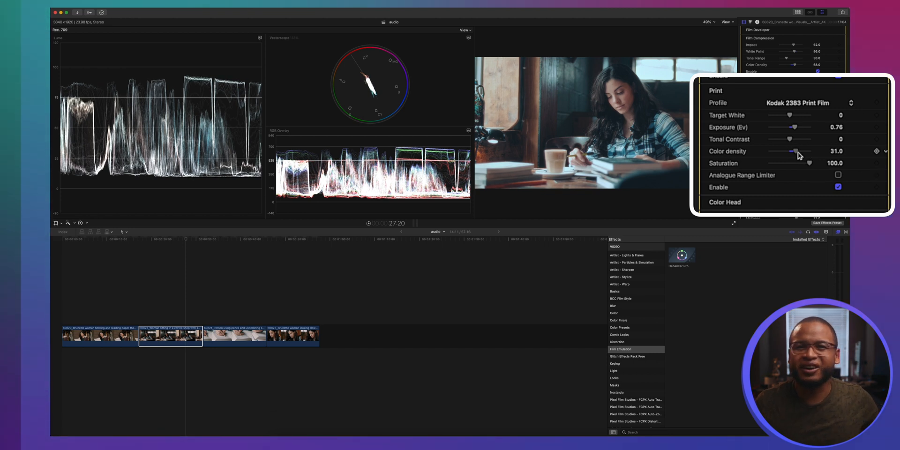
left_click_drag(795, 151, 800, 151)
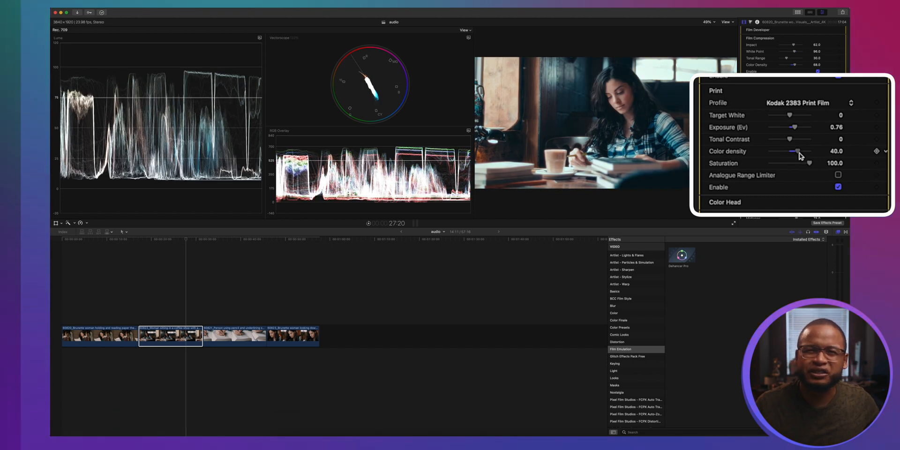
left_click_drag(808, 151, 796, 151)
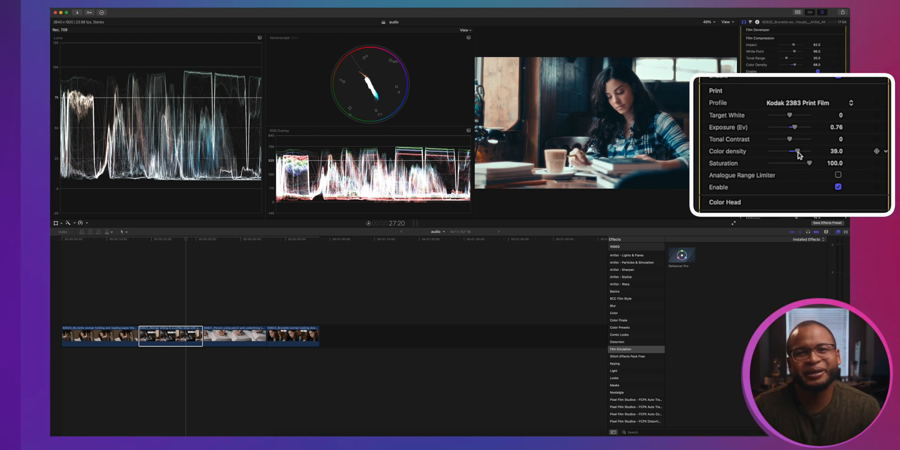
left_click_drag(799, 151, 791, 152)
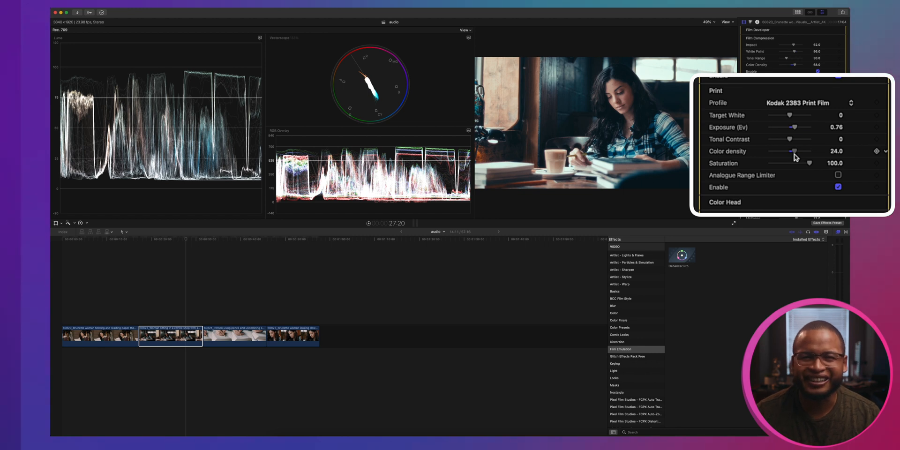
scroll("down", 3)
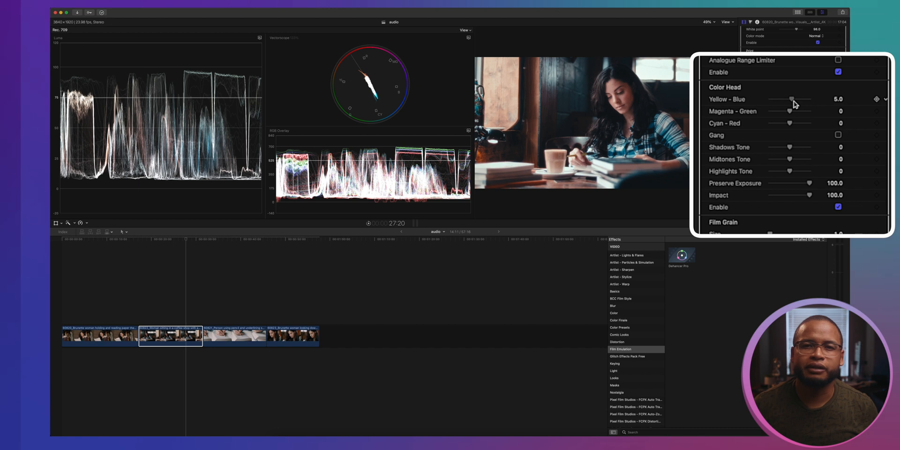
- Set Color Head balance to 2, shadows -12, midtones 6, highlights 1
left_click_drag(795, 99, 791, 99)
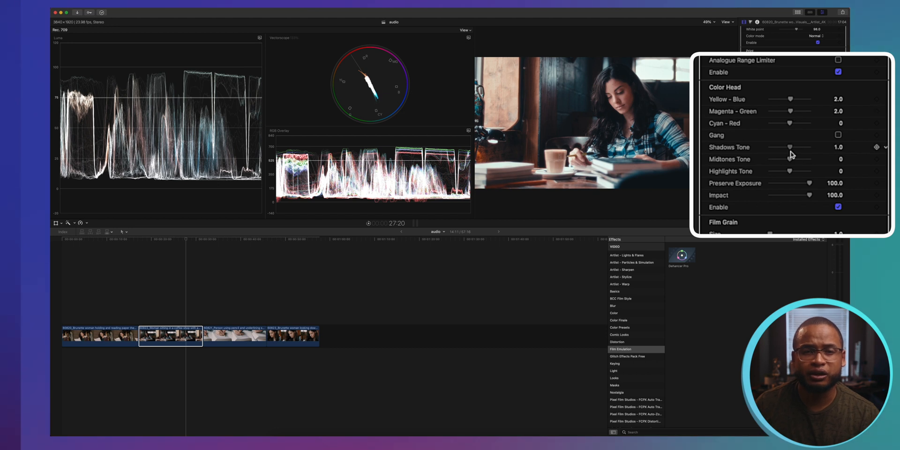
left_click_drag(790, 147, 787, 147)
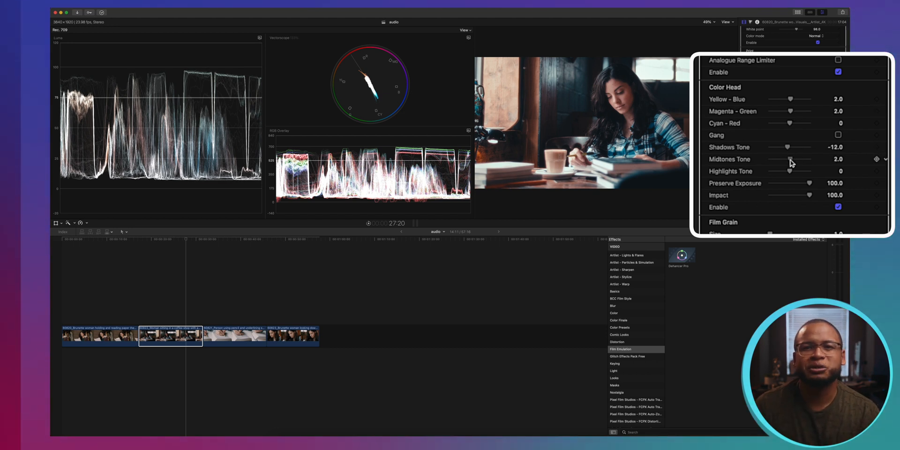
left_click_drag(790, 159, 797, 159)
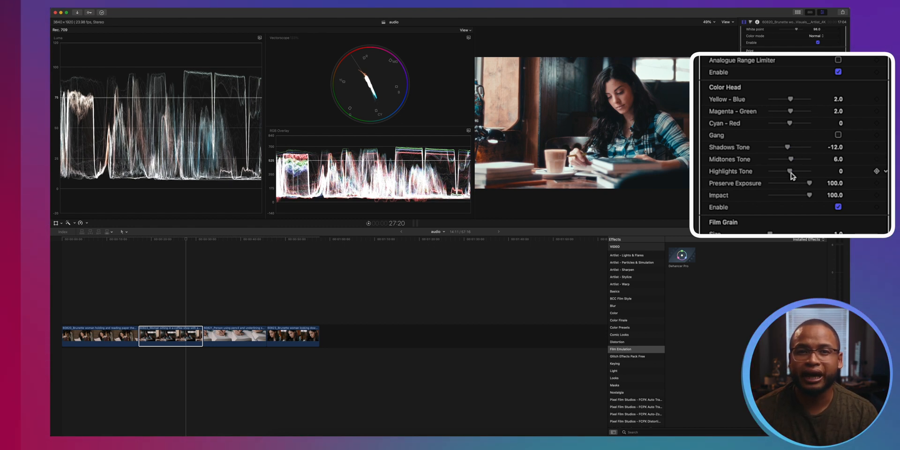
left_click_drag(790, 171, 792, 171)
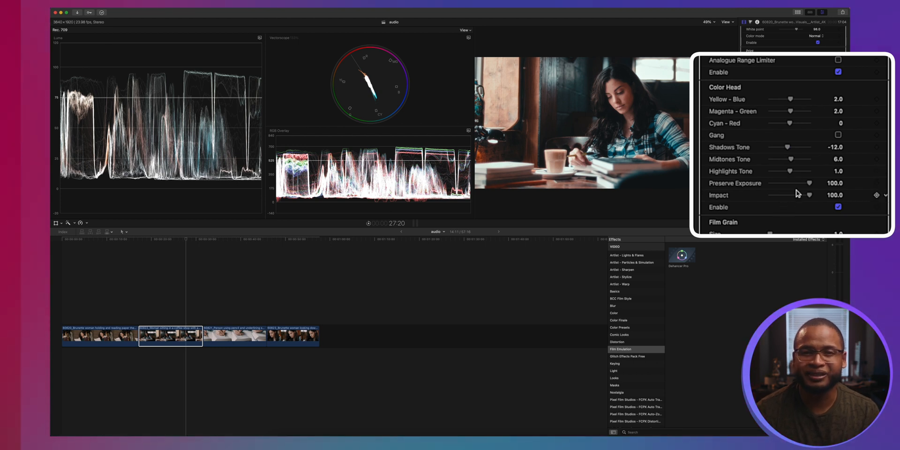
scroll("down", 3)
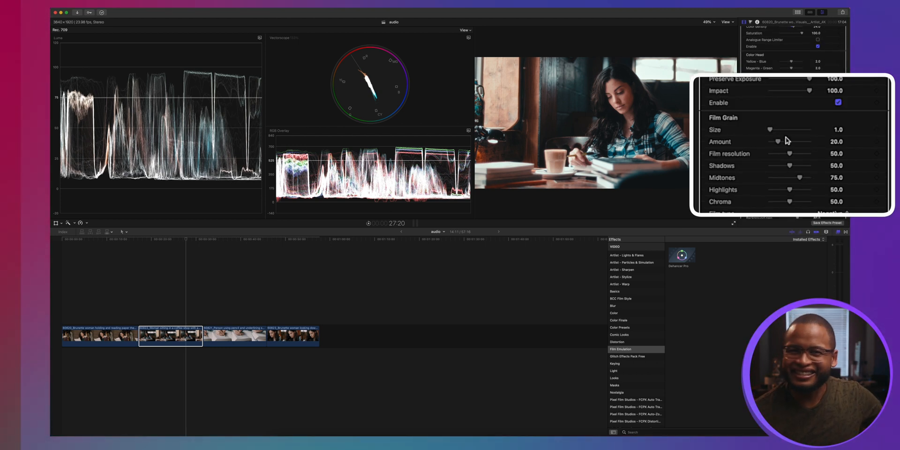
- Lower the film grain amount to 9 and shadow grain to 40
left_click_drag(781, 141, 774, 141)
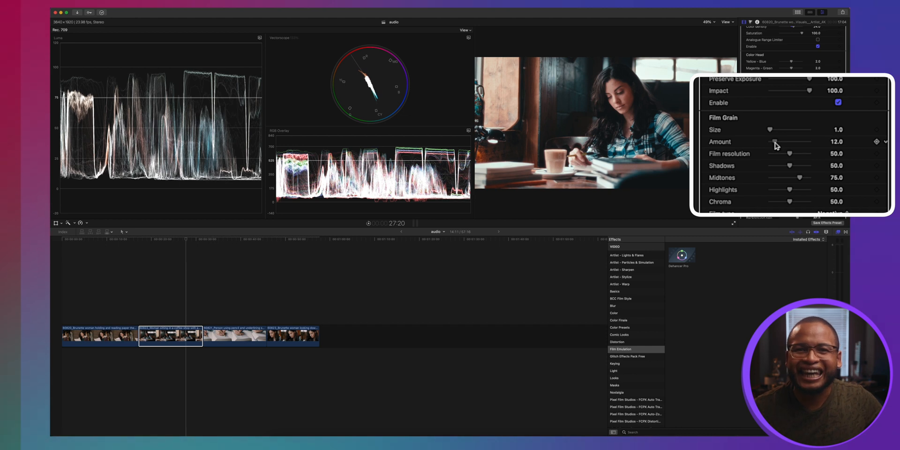
left_click_drag(776, 141, 772, 142)
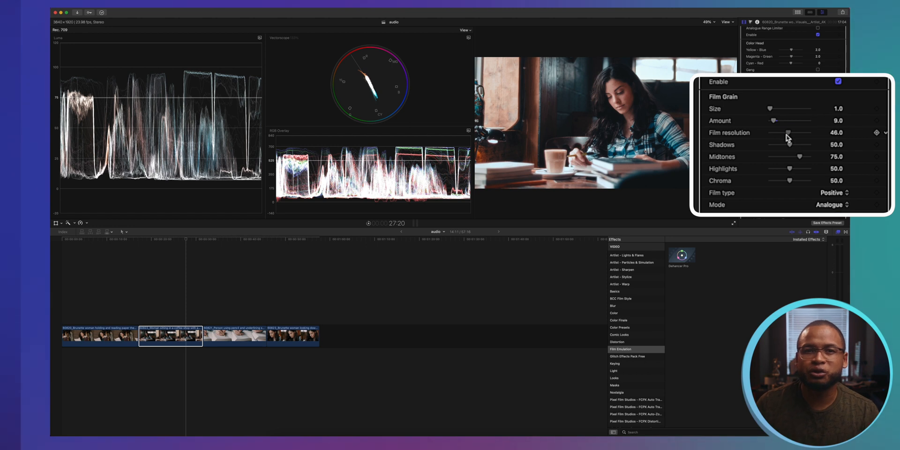
mouse_move(800, 154)
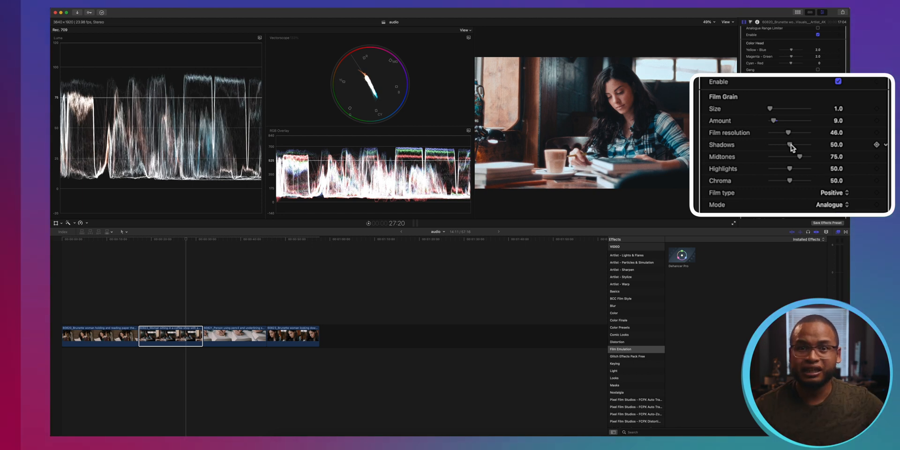
left_click_drag(792, 145, 786, 144)
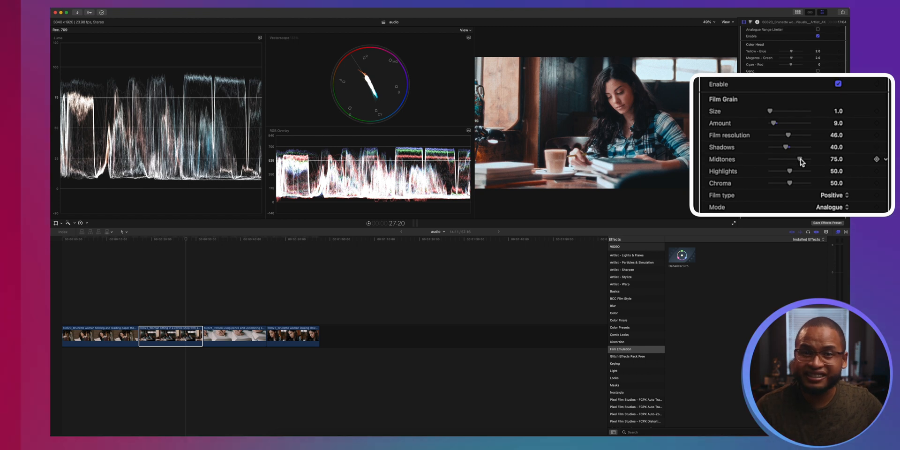
- Bring midtone grain to 62 and keep the film type Positive
left_click_drag(798, 159, 791, 158)
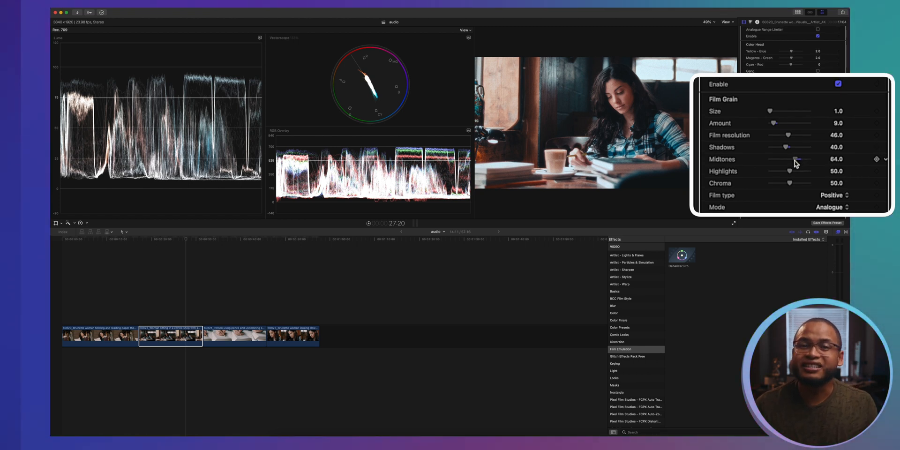
left_click_drag(793, 159, 790, 159)
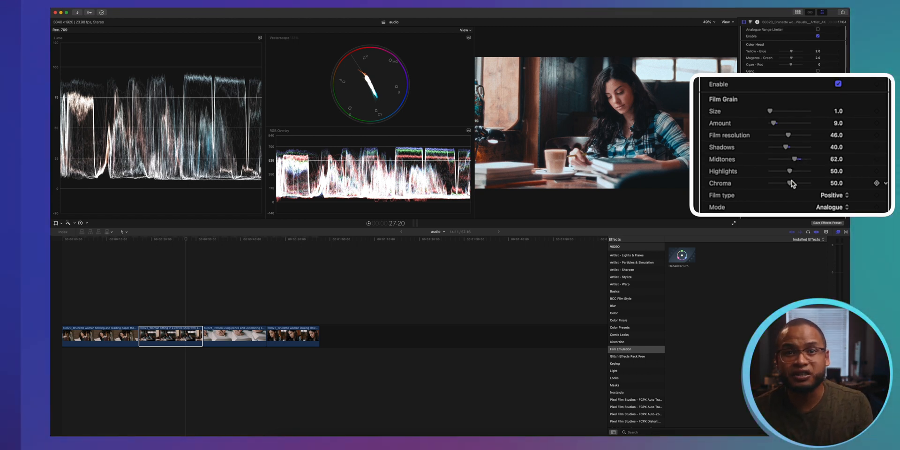
left_click_drag(790, 159, 804, 159)
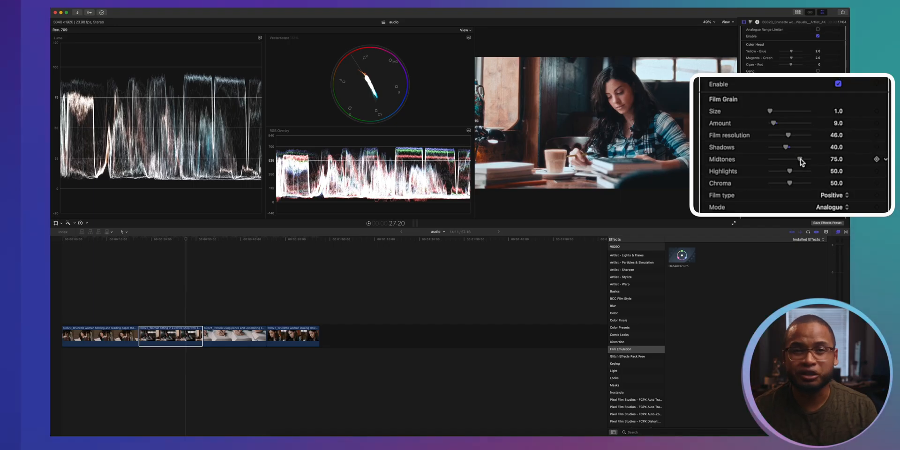
left_click_drag(798, 159, 790, 159)
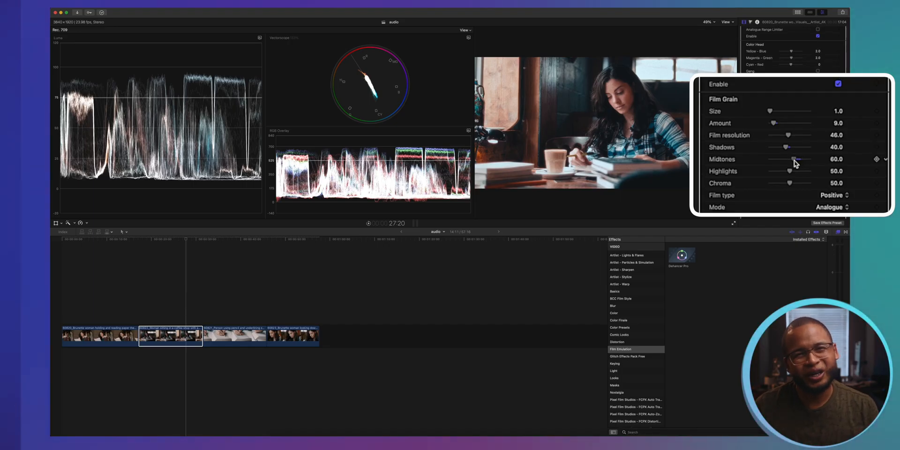
left_click_drag(795, 159, 791, 159)
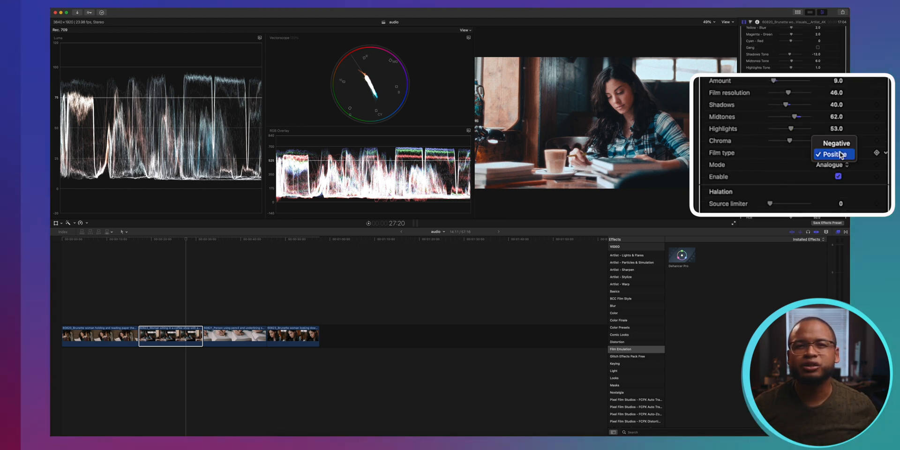
left_click(833, 154)
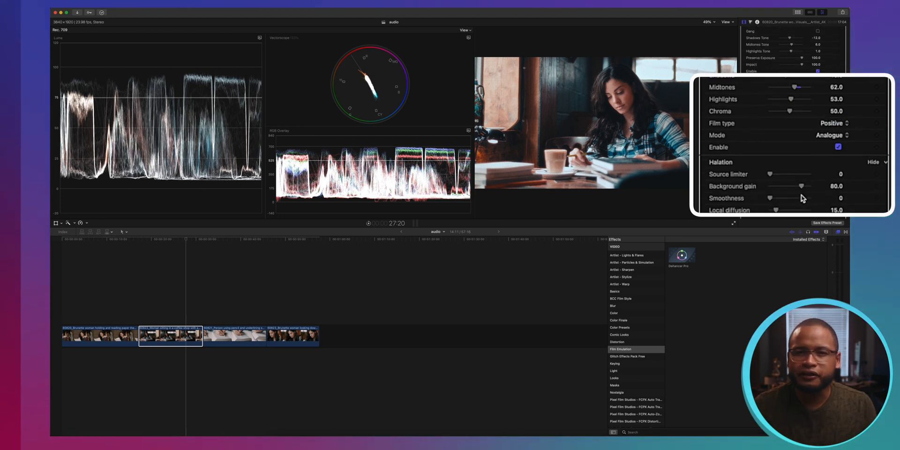
- Raise the halation Source limiter from 0 to 73 and uncheck Mask mode
scroll("down", 3)
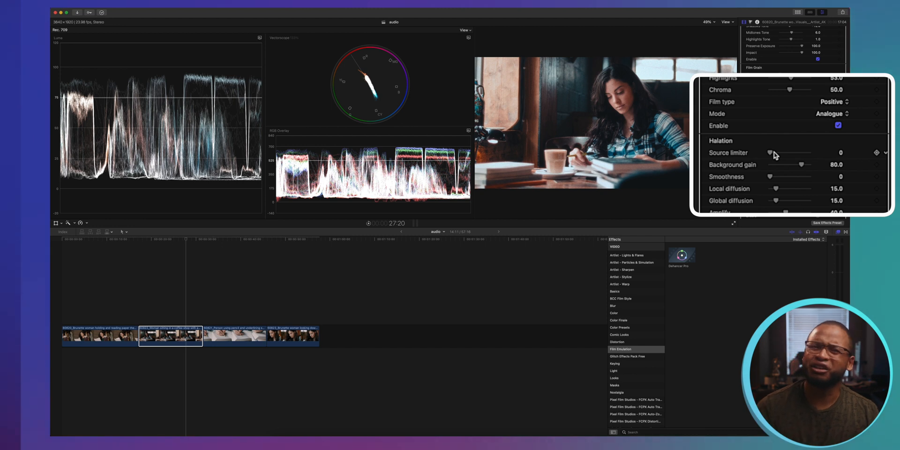
left_click_drag(769, 153, 773, 153)
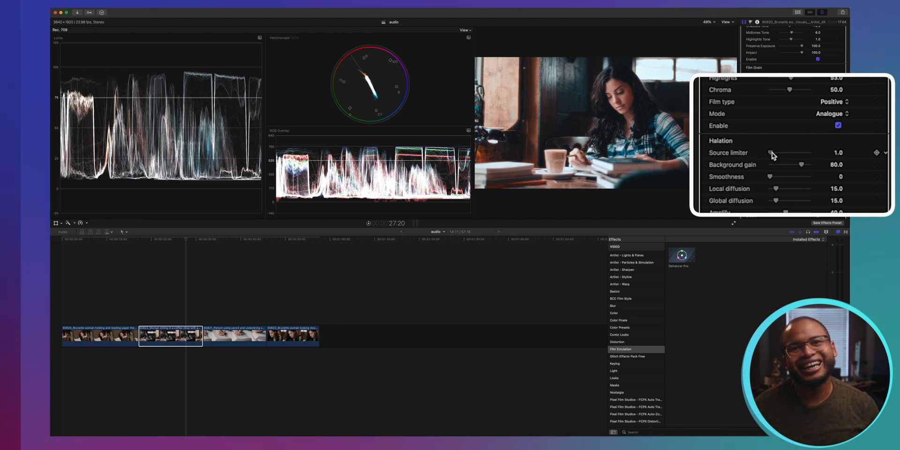
left_click_drag(772, 153, 801, 153)
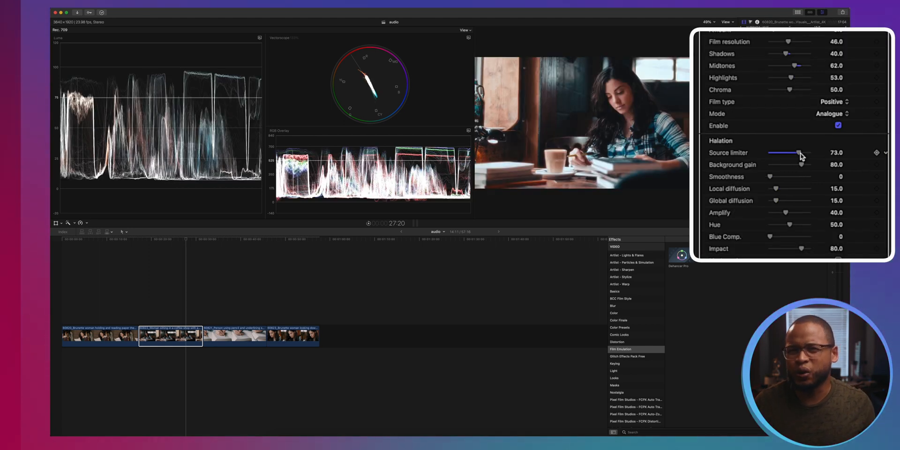
scroll("down", 3)
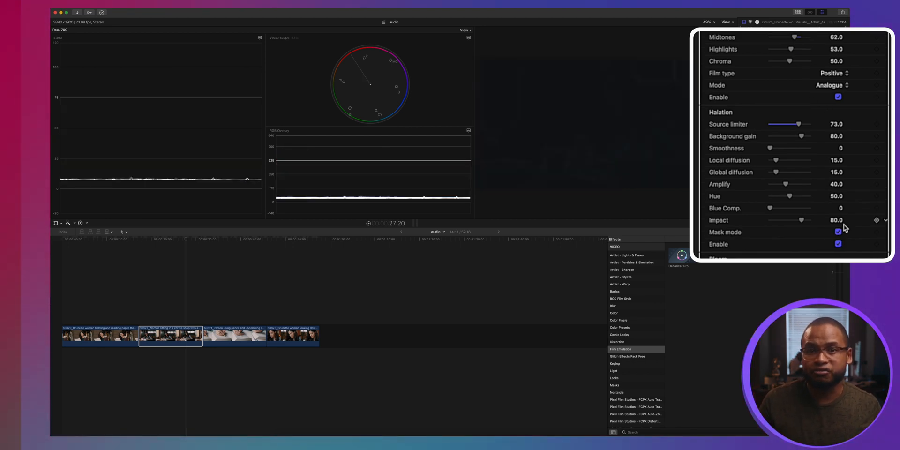
left_click(838, 232)
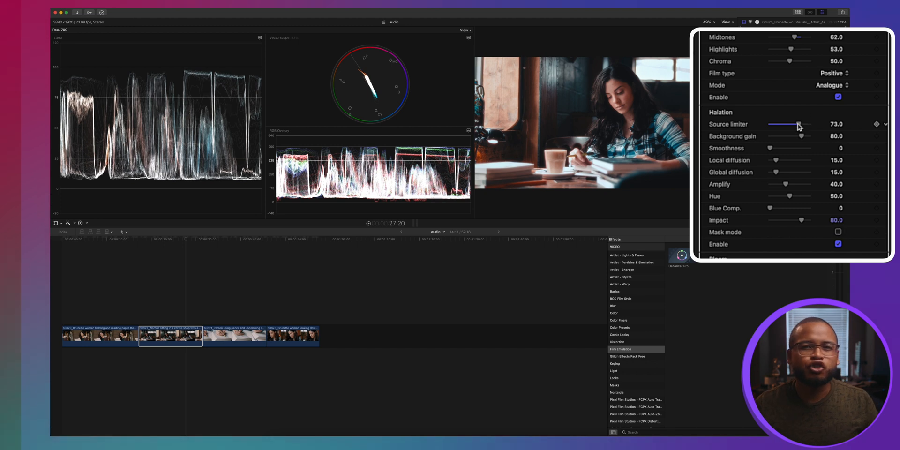
- Adjust the bloom source limiter, then drag input Defringe down to 59
scroll("down", 3)
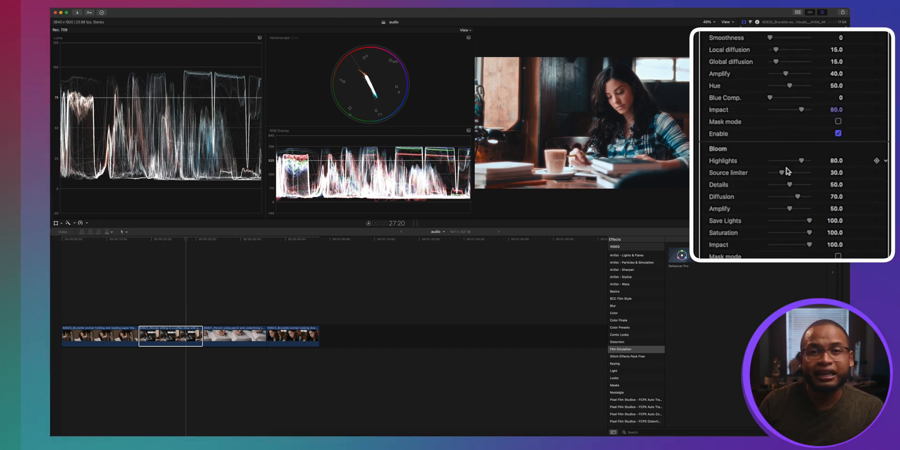
scroll("down", 3)
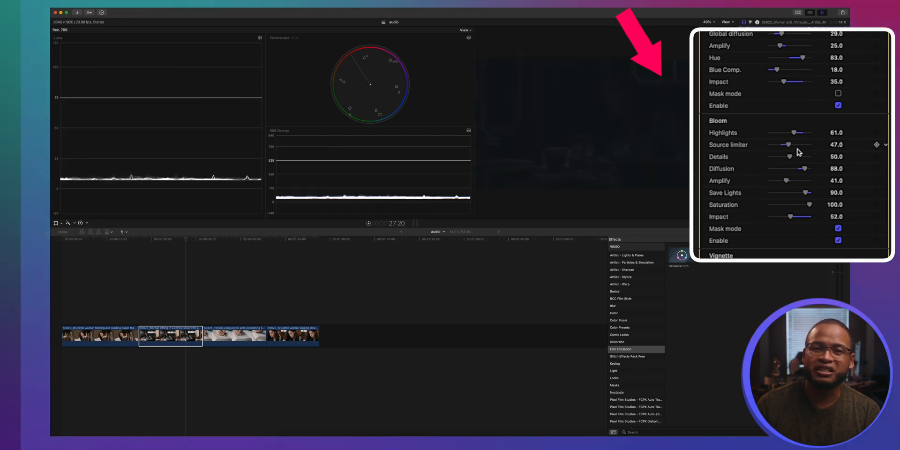
left_click_drag(802, 168, 792, 168)
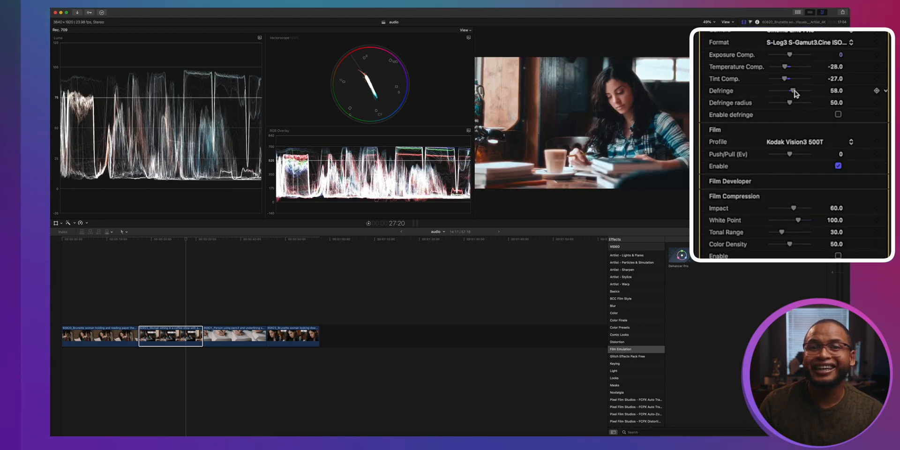
left_click_drag(795, 90, 790, 91)
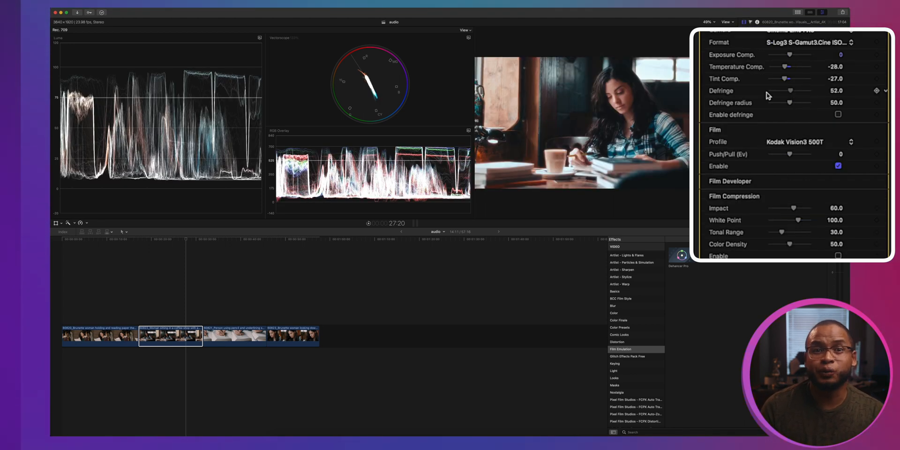
left_click_drag(797, 90, 770, 90)
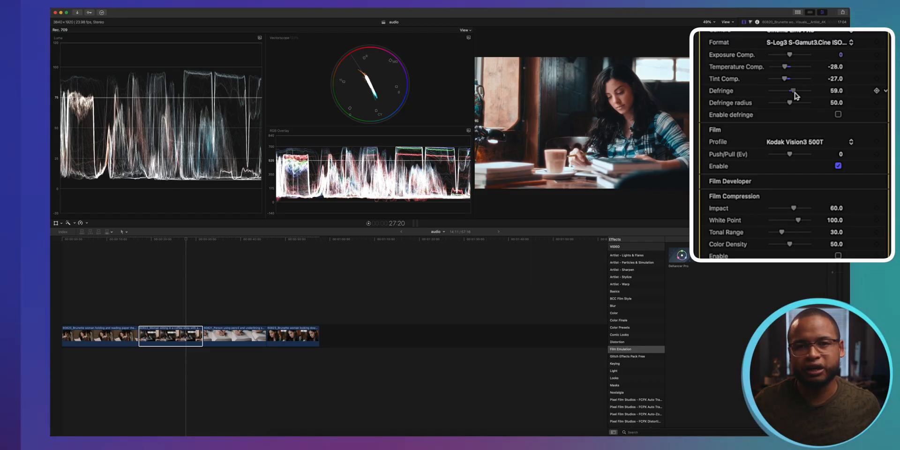
- Soften the vignette edge, leaving size 44 and feather 92
scroll("down", 3)
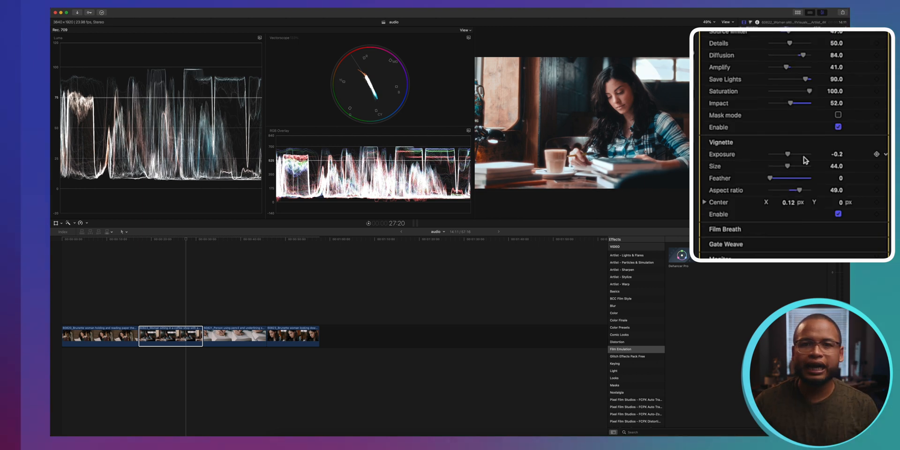
mouse_move(796, 190)
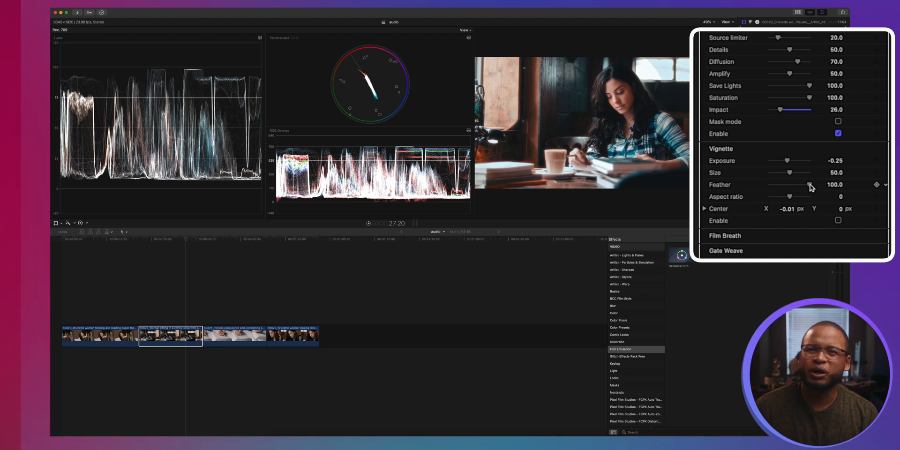
left_click_drag(808, 184, 770, 184)
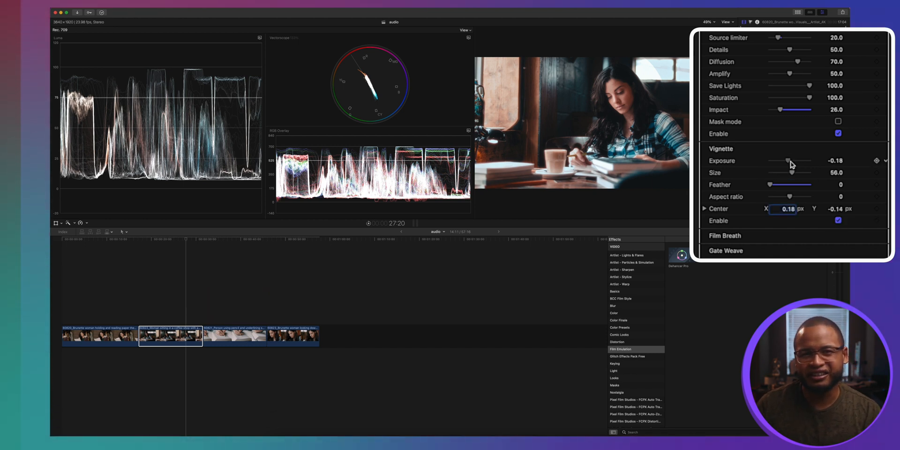
scroll("down", 3)
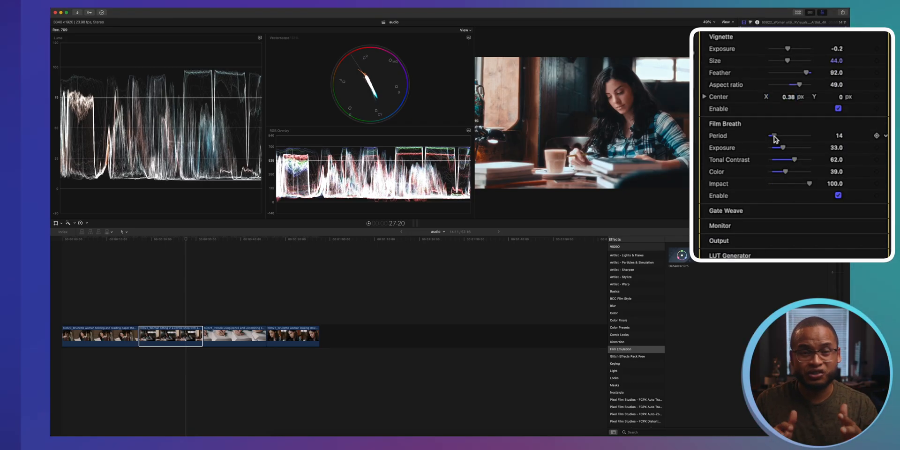
- Set the film breath period to 66 and adjust the gate weave period
left_click_drag(774, 136, 791, 135)
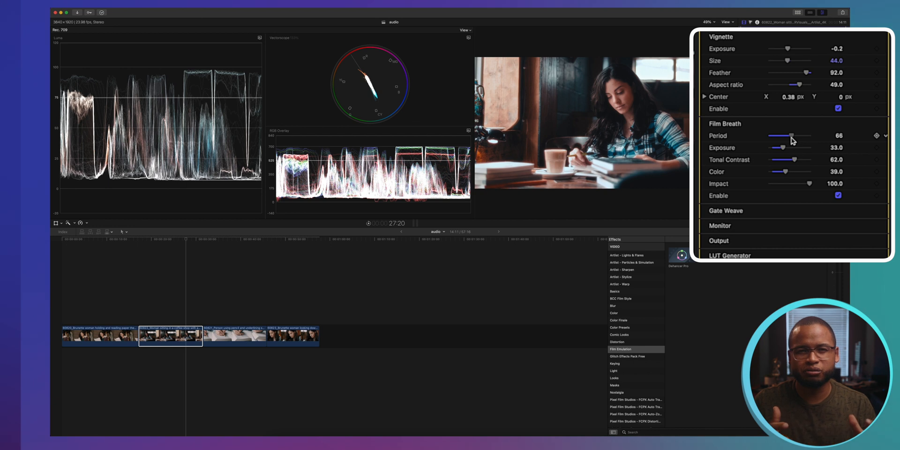
scroll("down", 3)
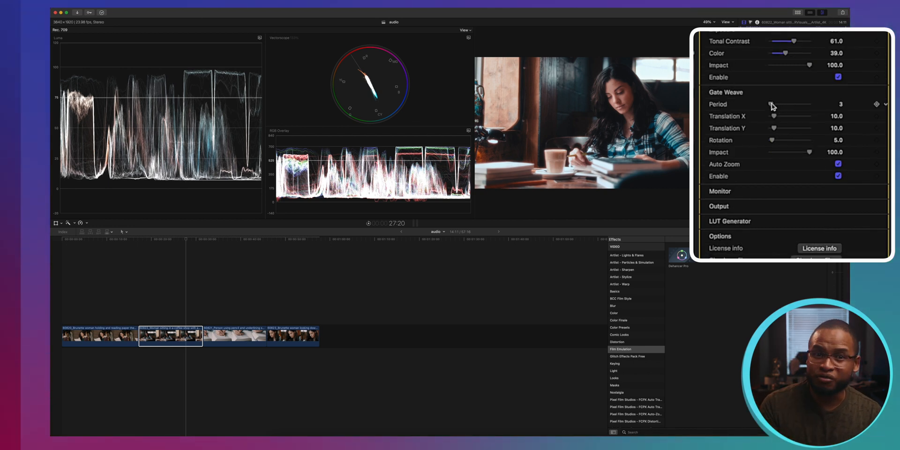
left_click_drag(772, 104, 790, 104)
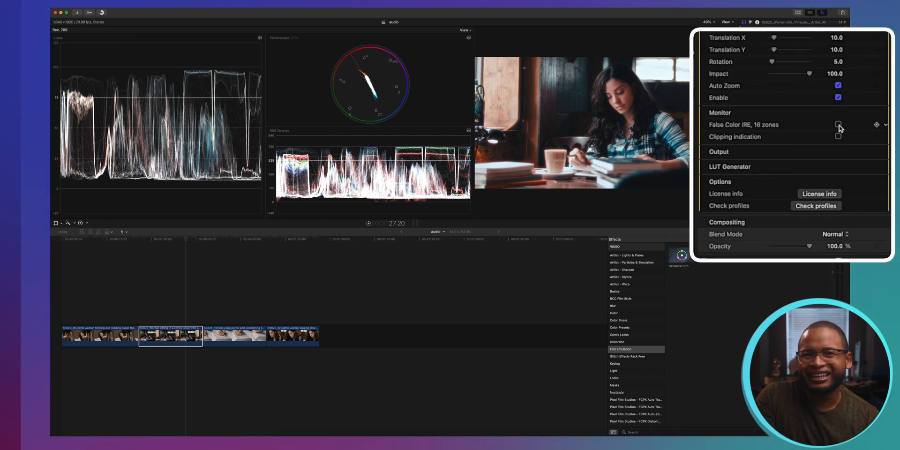
- Check False Color IRE, 16 zones, then scroll through the Dehancer settings
left_click(838, 124)
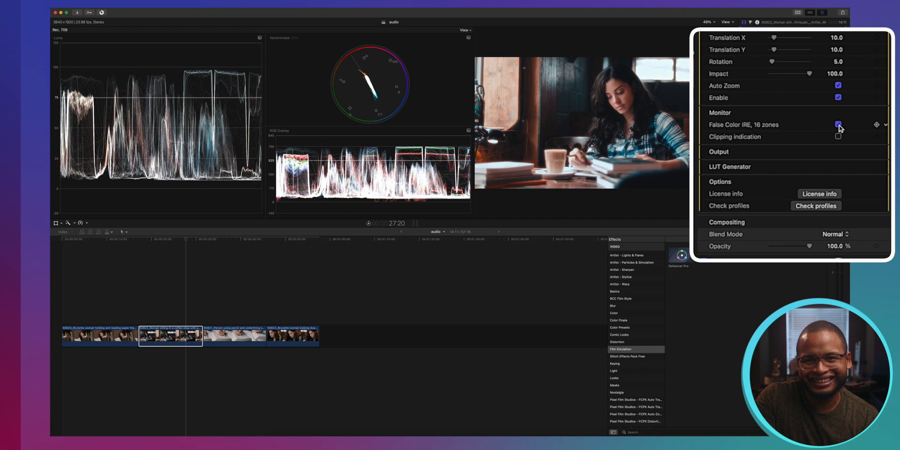
left_click(839, 125)
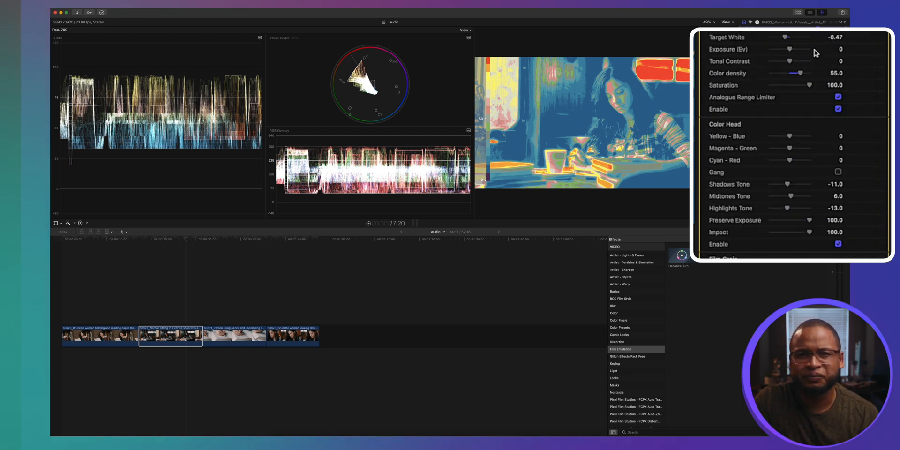
scroll("down", 3)
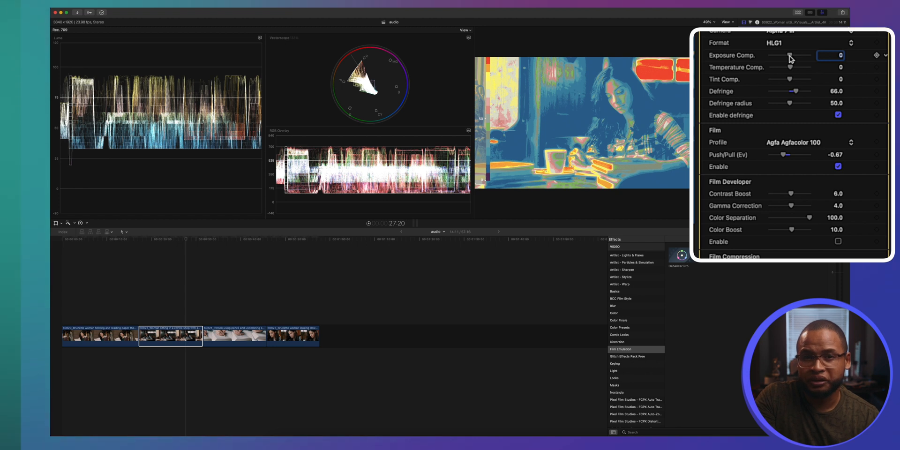
scroll("down", 3)
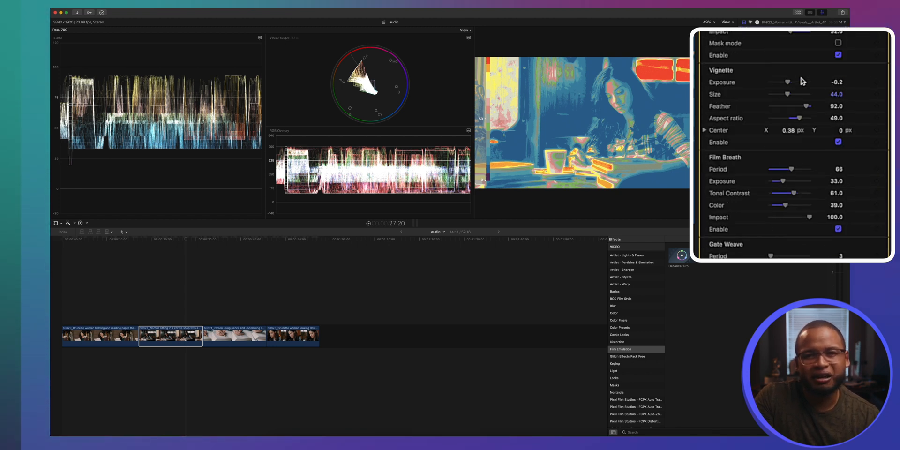
scroll("down", 3)
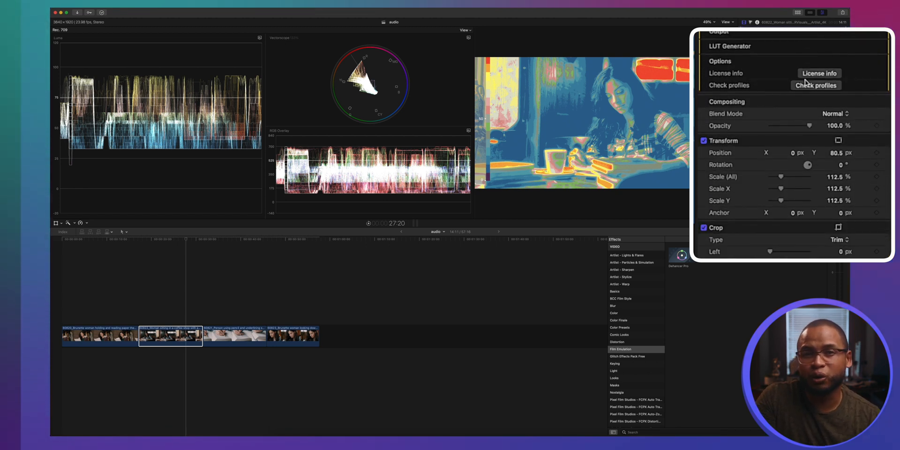
scroll("down", 3)
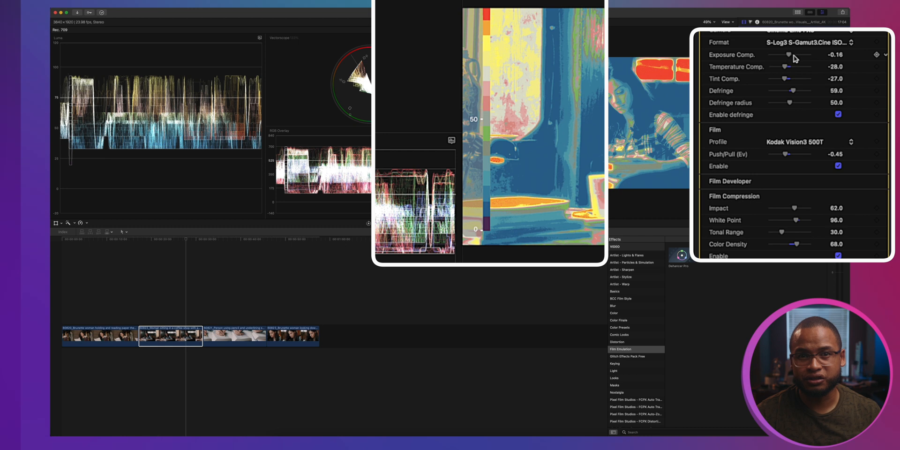
- Drag exposure compensation down to about -1.45, then back up to about -0.78
left_click_drag(788, 54, 792, 54)
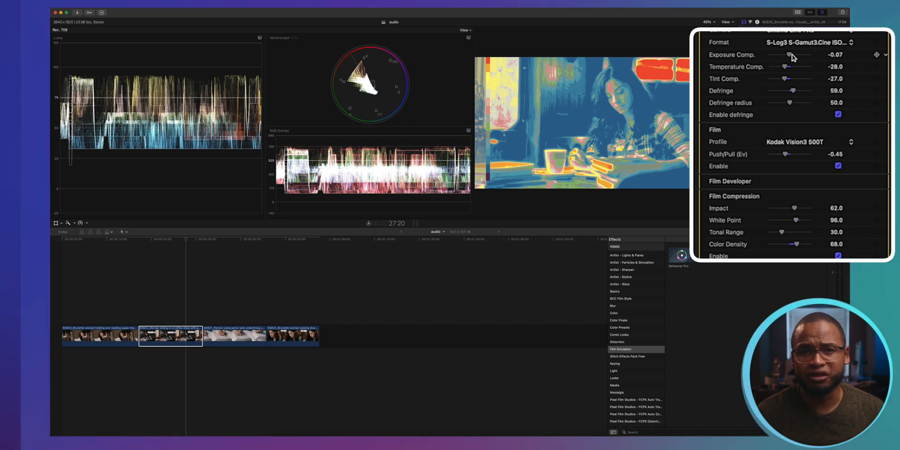
left_click_drag(789, 55, 790, 54)
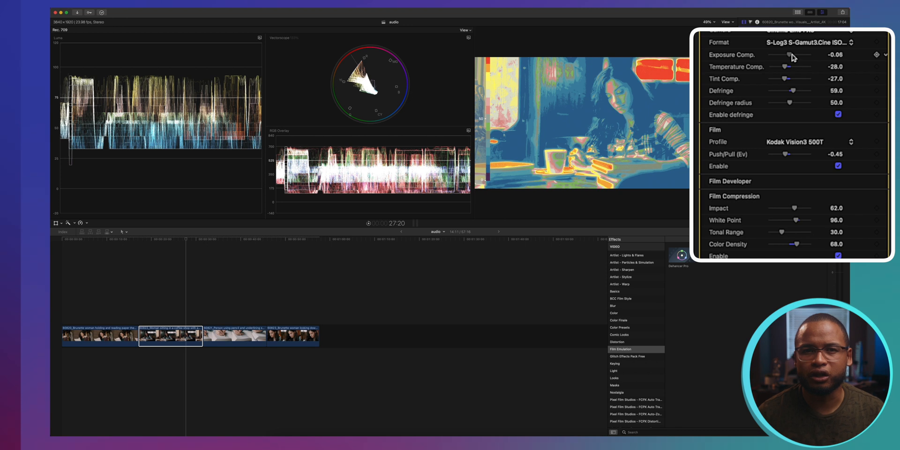
left_click_drag(789, 54, 792, 54)
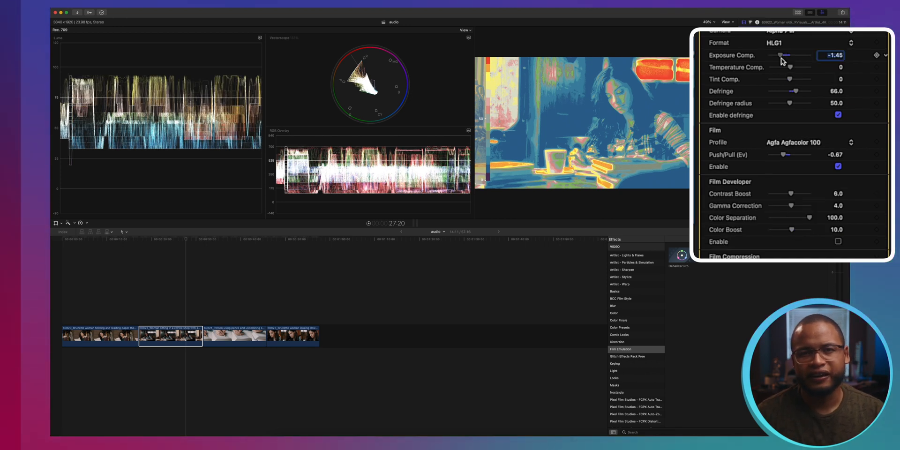
left_click_drag(787, 54, 785, 54)
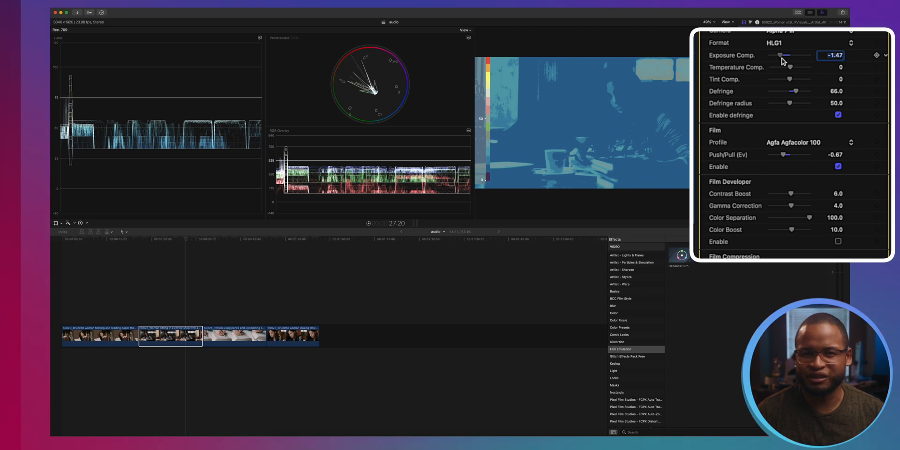
left_click_drag(780, 55, 785, 56)
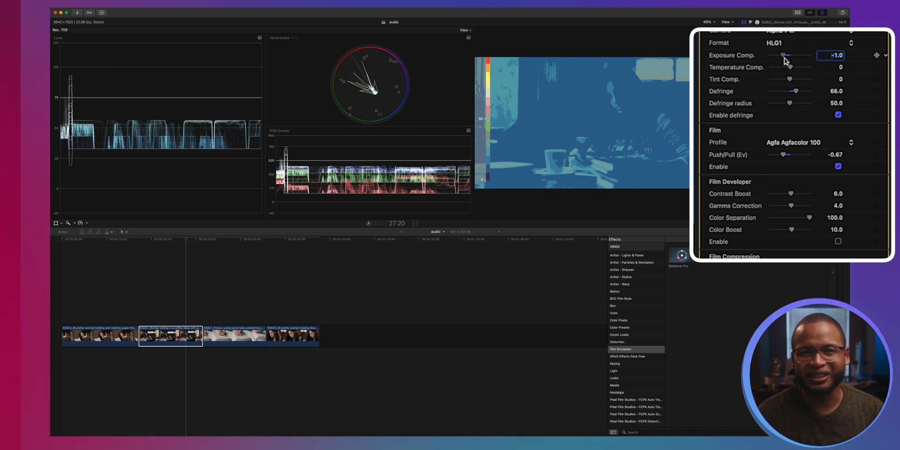
left_click_drag(785, 55, 791, 55)
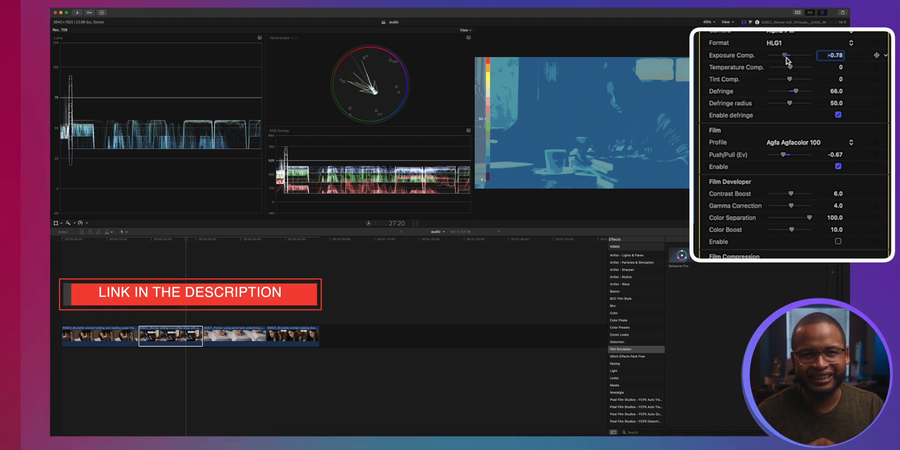
left_click_drag(786, 55, 792, 55)
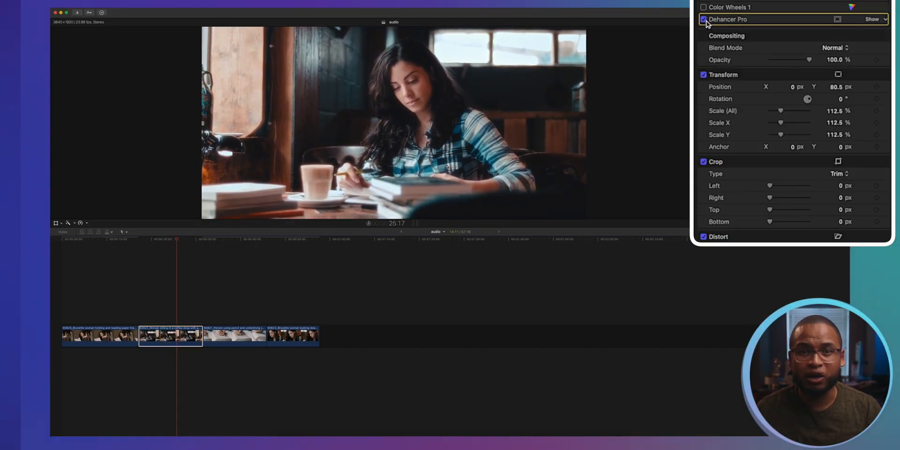
- Toggle Dehancer Pro to compare before and after, then scroll through Film Grain settings
left_click(703, 18)
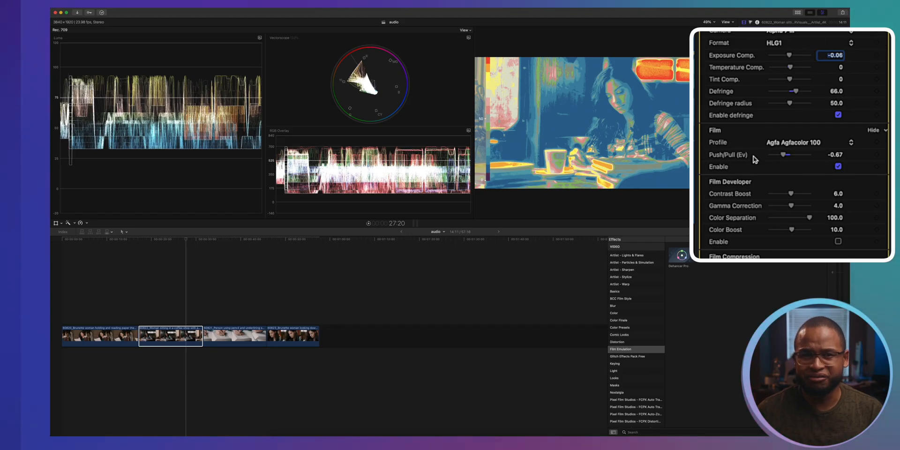
scroll("down", 3)
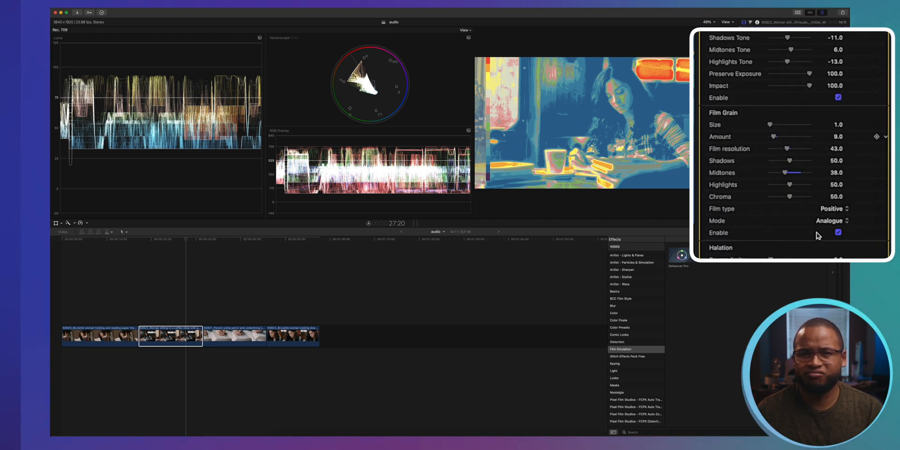
scroll("down", 3)
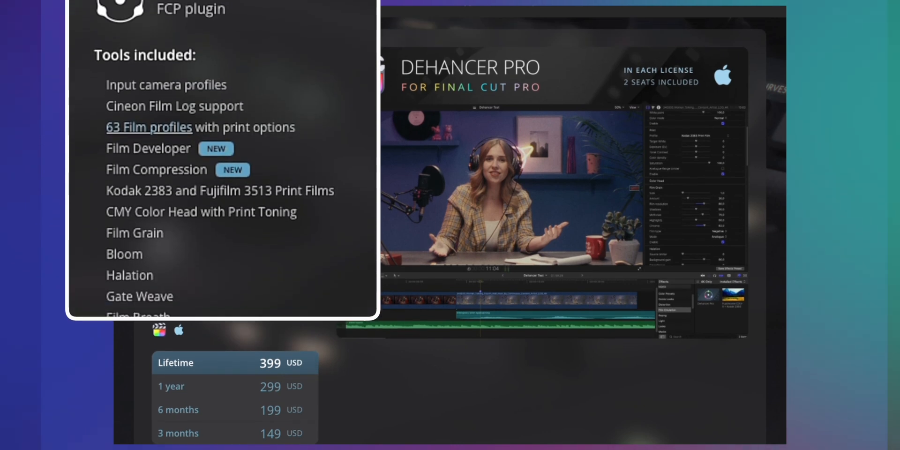
- Scroll the Dehancer Pro for Final Cut Pro page through its tools and prices
scroll("down", 3)
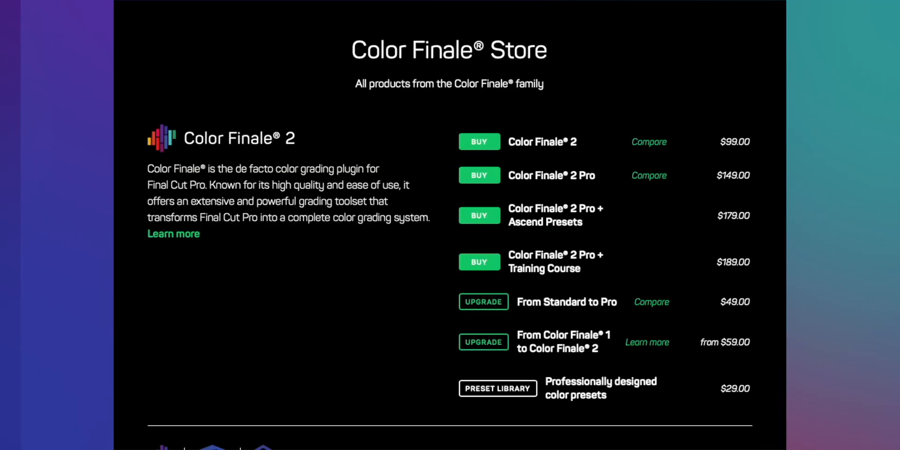
- Scroll the Color Finale Store page through the Color Finale 2 prices
scroll("down", 3)
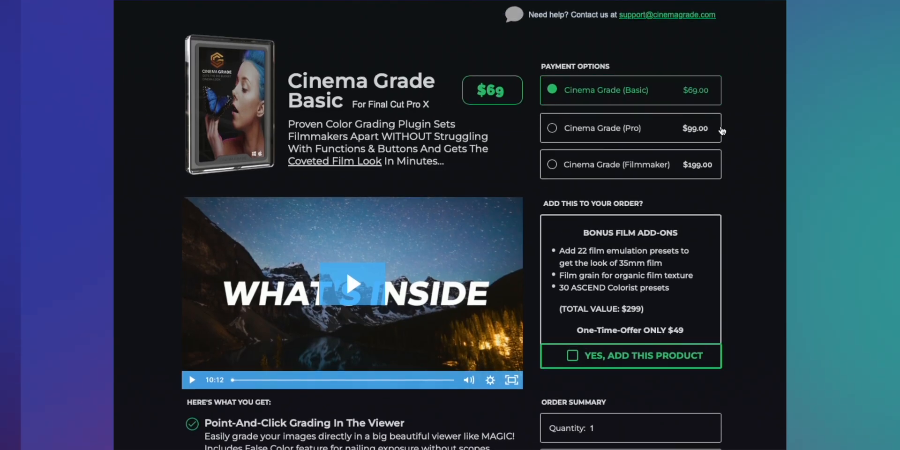
mouse_move(706, 146)
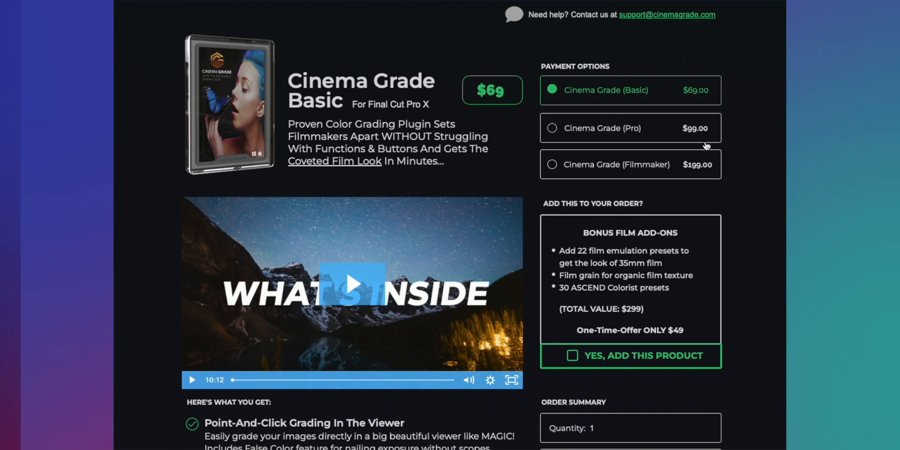
mouse_move(463, 97)
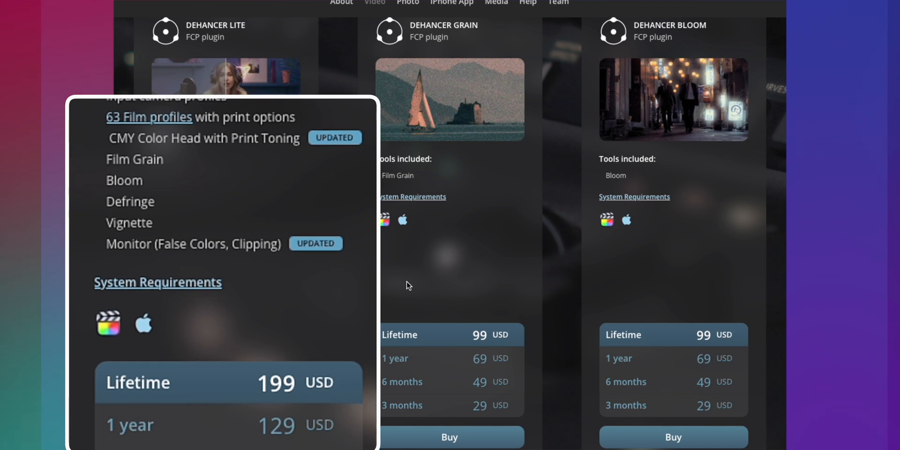
- Scroll past the Lite, Grain and Bloom price cards to the Breath, Halation and Monitor cards
scroll("down", 3)
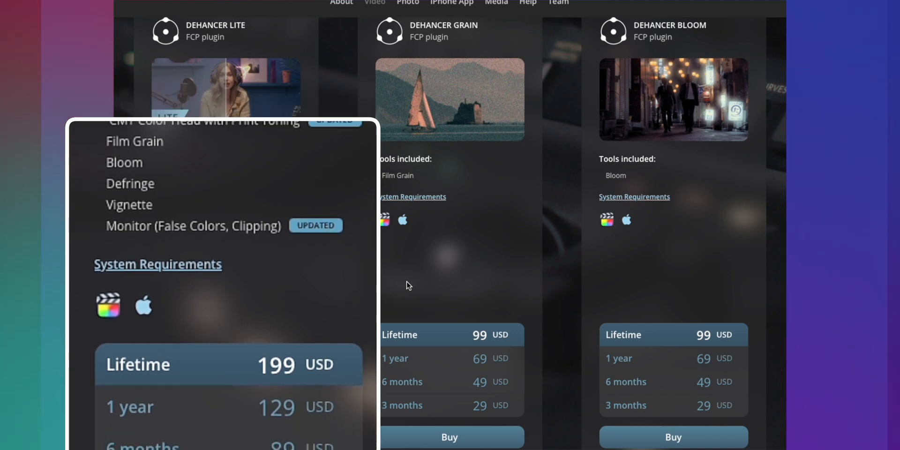
scroll("down", 3)
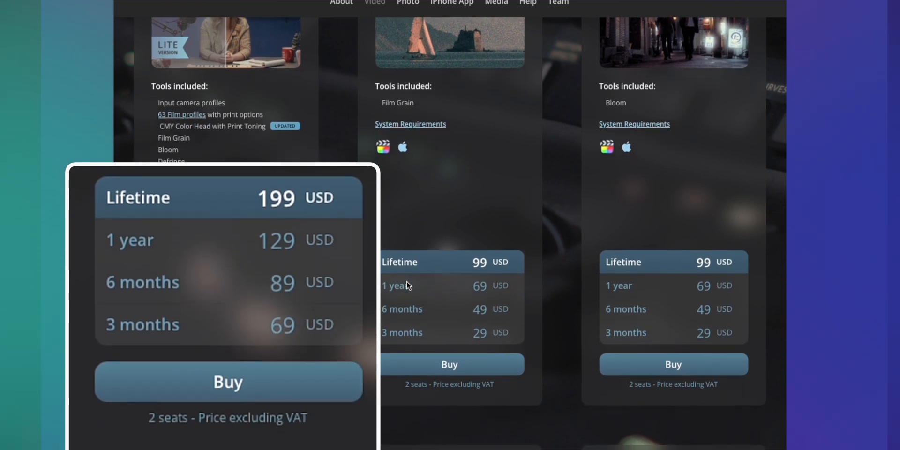
scroll("down", 3)
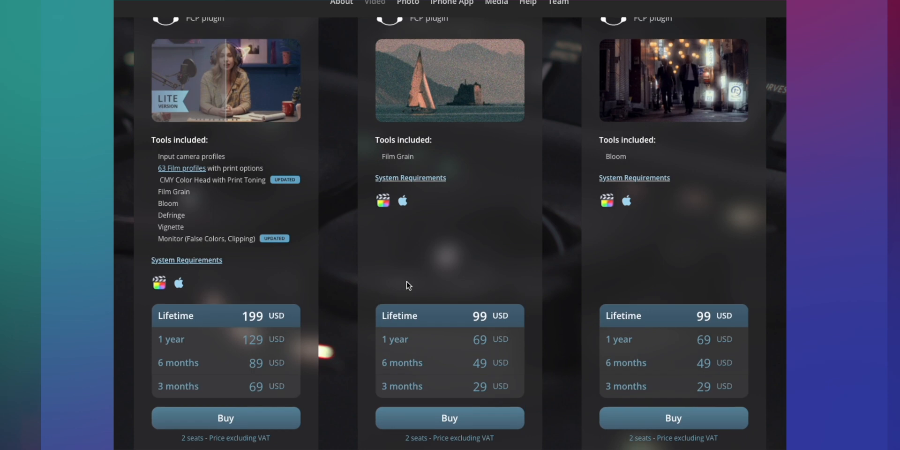
scroll("down", 3)
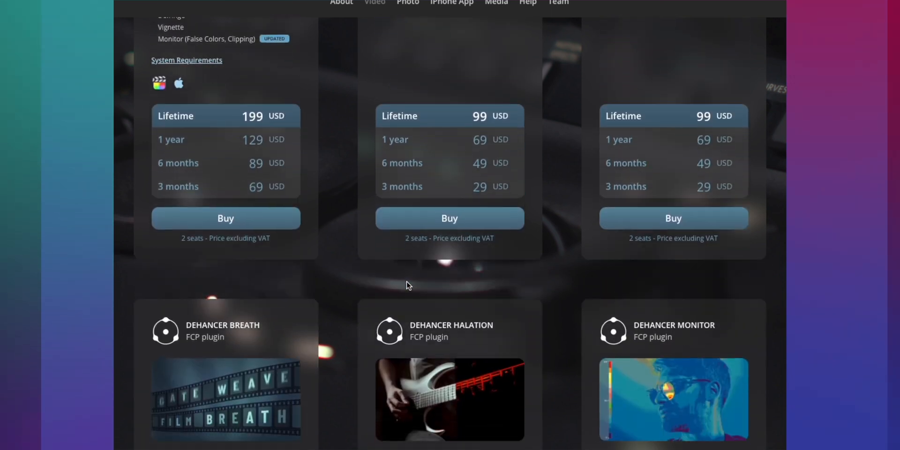